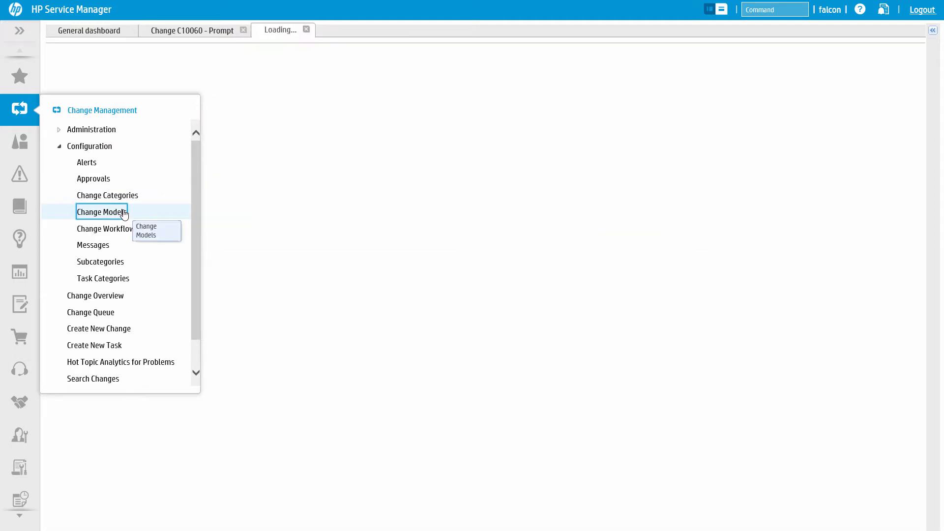
Step: List all change models via Configuration > Change Models search, then return to change C10060
{"action": "left_click", "coordinate": [101, 212]}
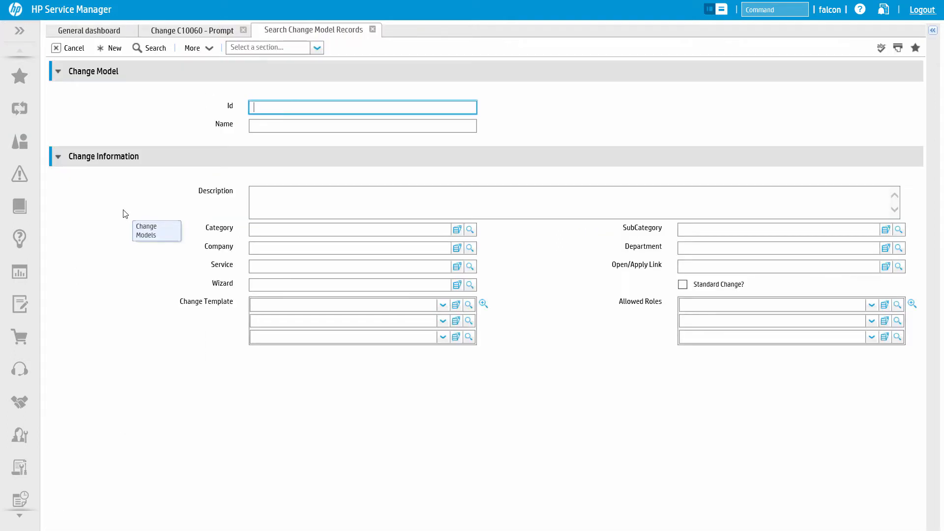
{"action": "mouse_move", "coordinate": [148, 48]}
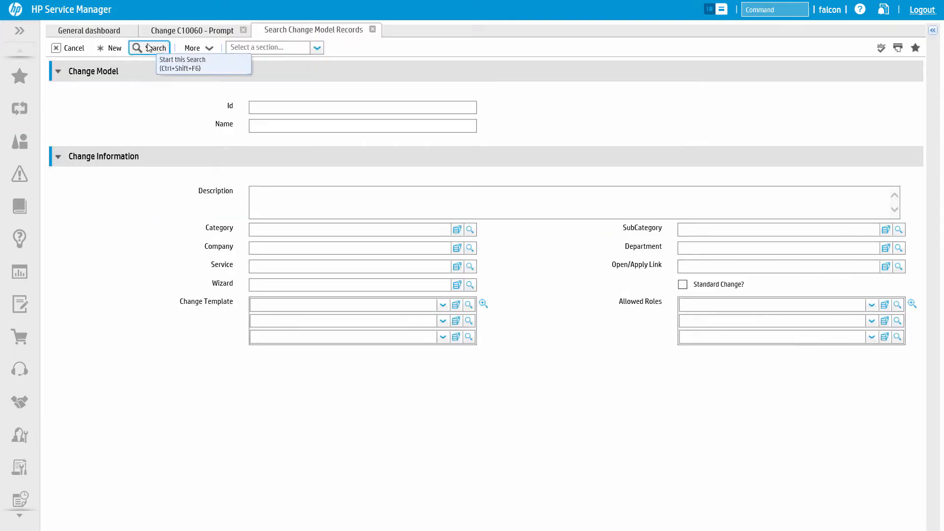
{"action": "left_click", "coordinate": [149, 47]}
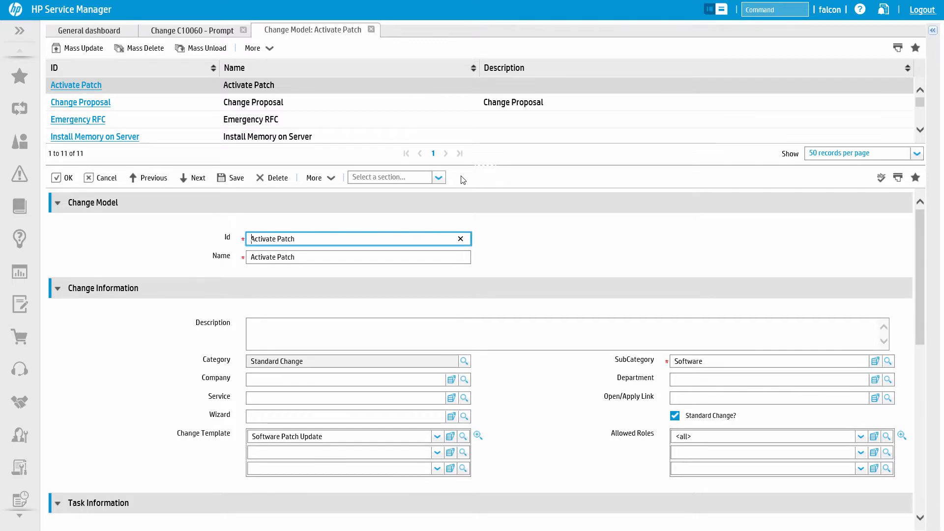
{"action": "left_click", "coordinate": [194, 30]}
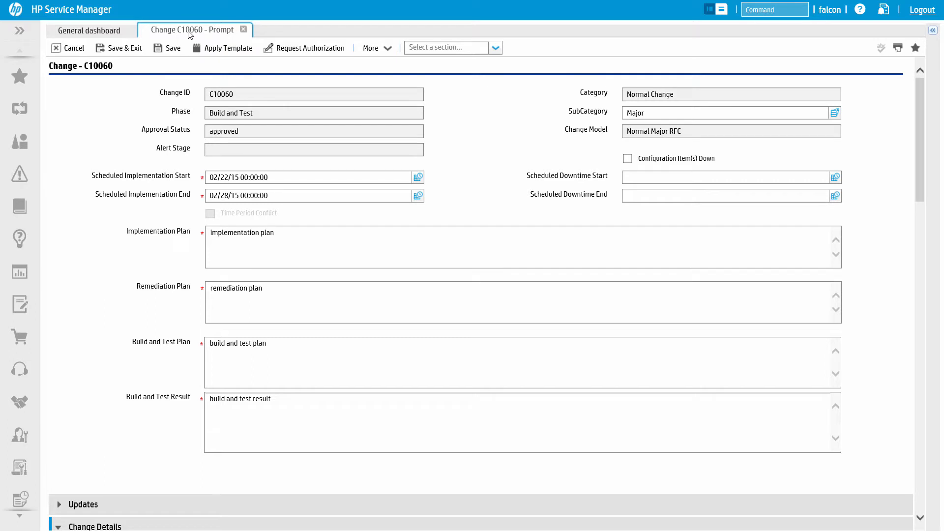
{"action": "mouse_move", "coordinate": [343, 137]}
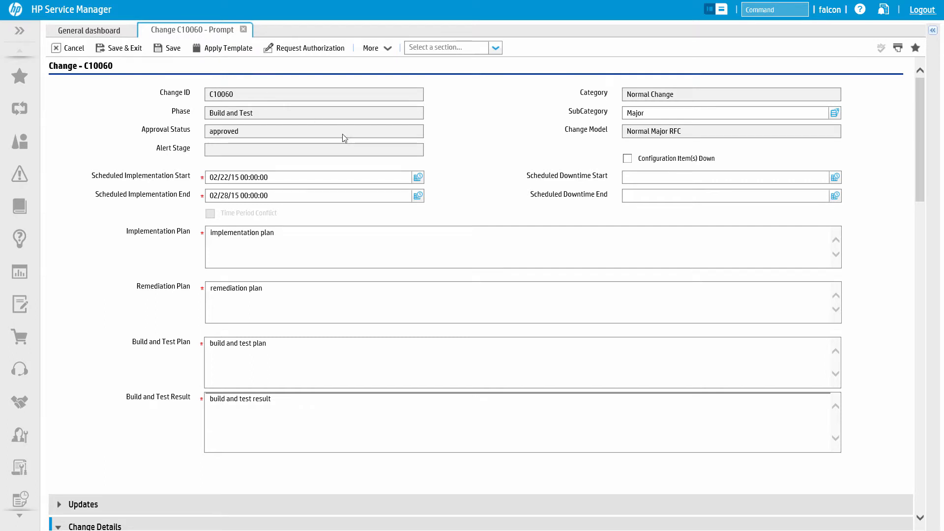
{"action": "scroll", "scroll_direction": "down", "scroll_amount": 3}
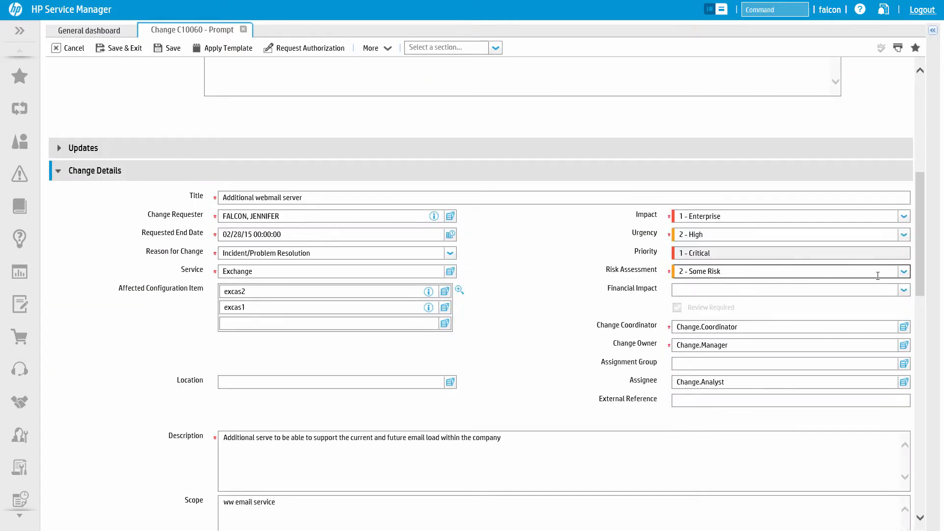
{"action": "left_click", "coordinate": [903, 271]}
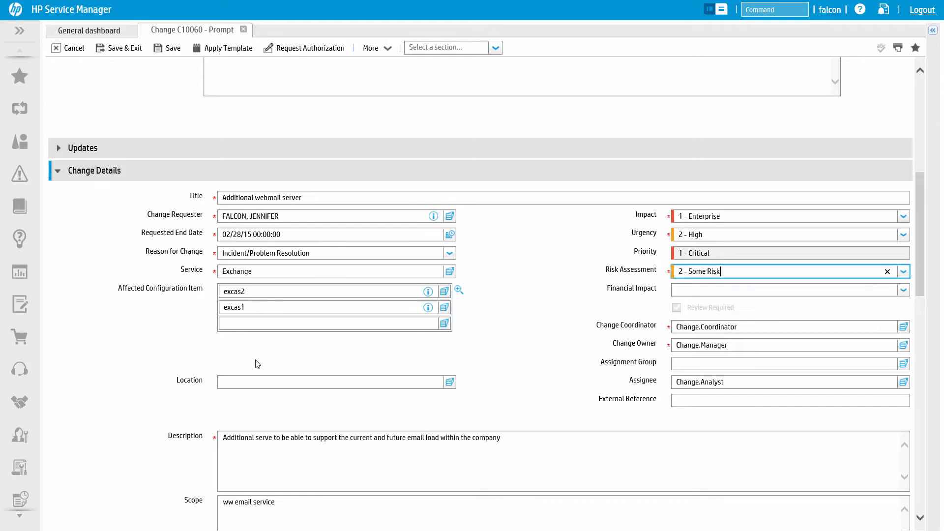
{"action": "scroll", "scroll_direction": "down", "scroll_amount": 3}
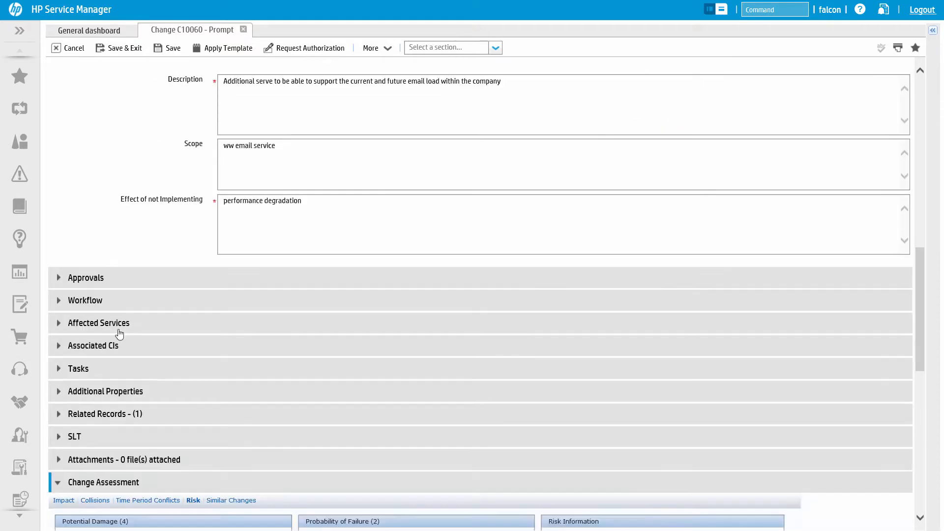
{"action": "scroll", "scroll_direction": "down", "scroll_amount": 3}
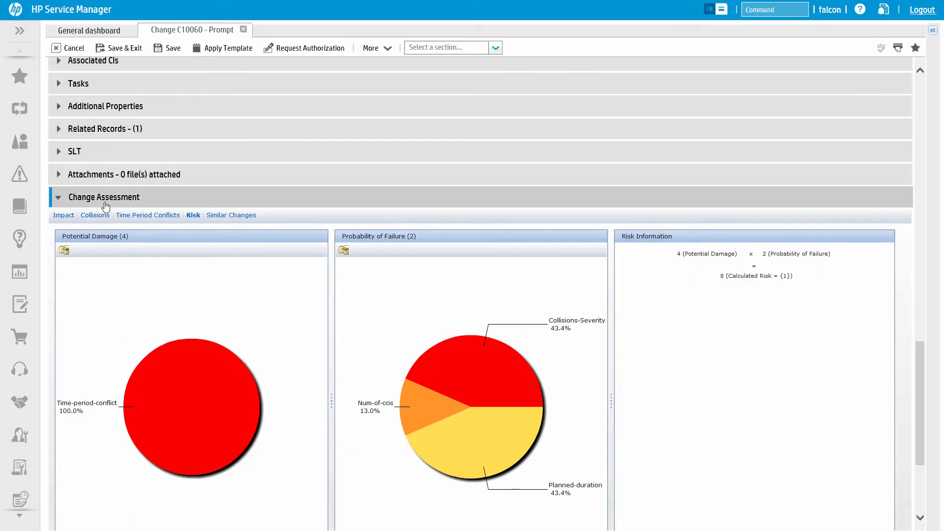
{"action": "scroll", "scroll_direction": "down", "scroll_amount": 3}
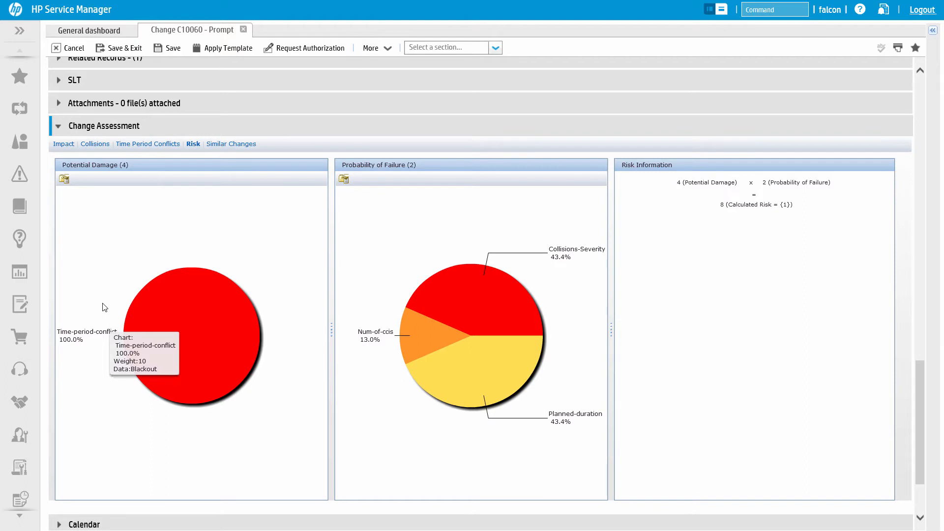
{"action": "mouse_move", "coordinate": [113, 178]}
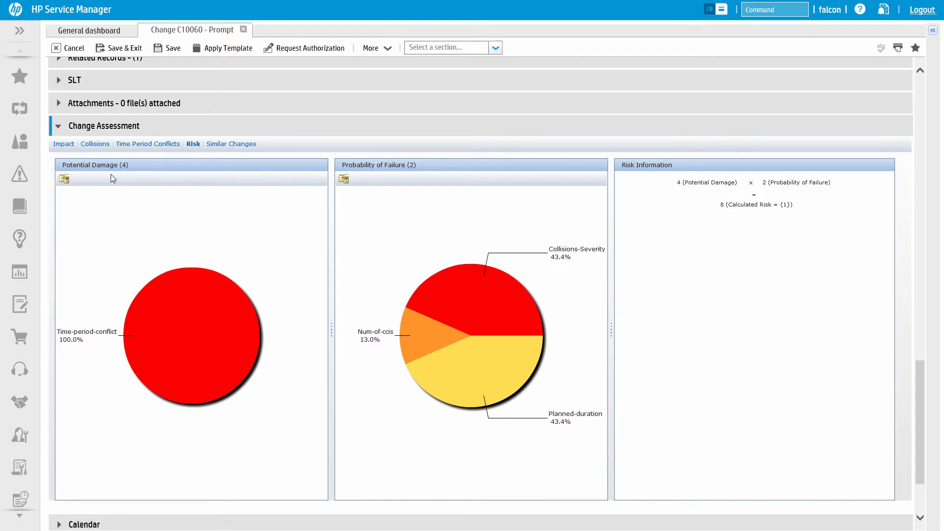
{"action": "left_click", "coordinate": [65, 180]}
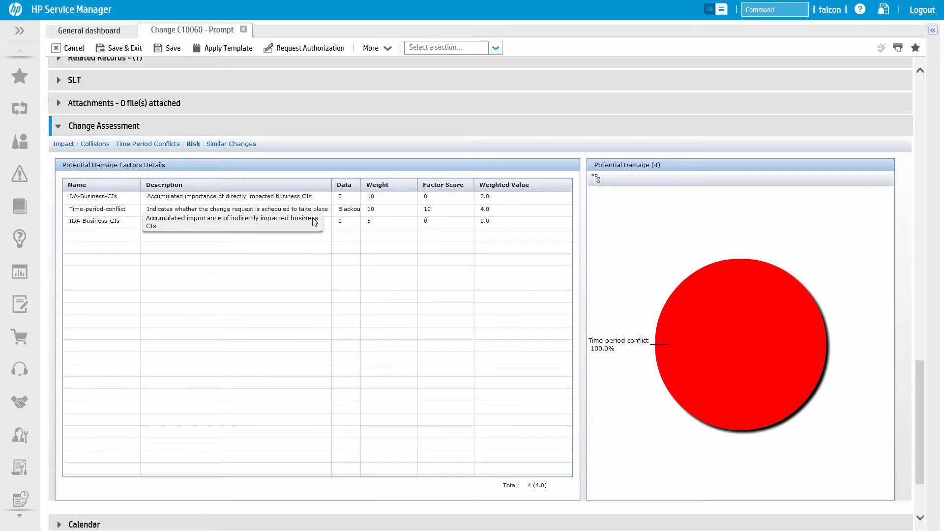
{"action": "mouse_move", "coordinate": [295, 226]}
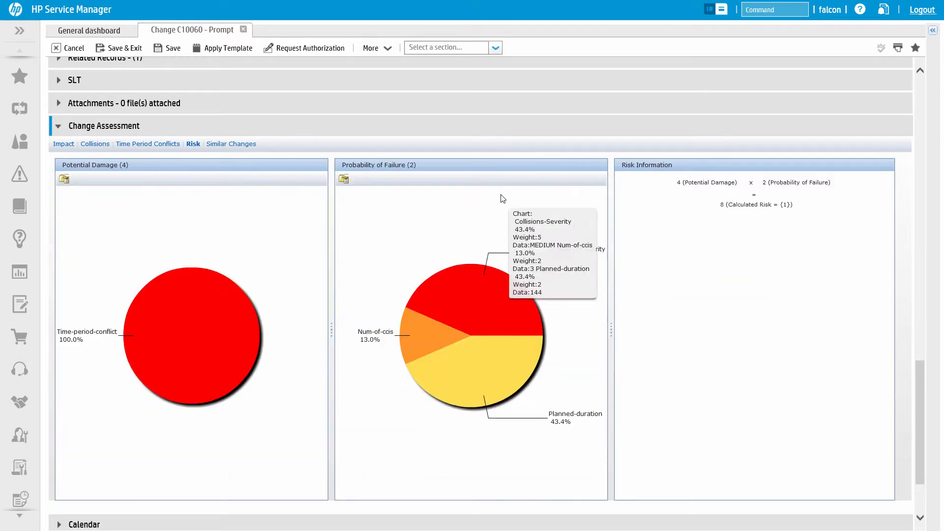
{"action": "mouse_move", "coordinate": [345, 180]}
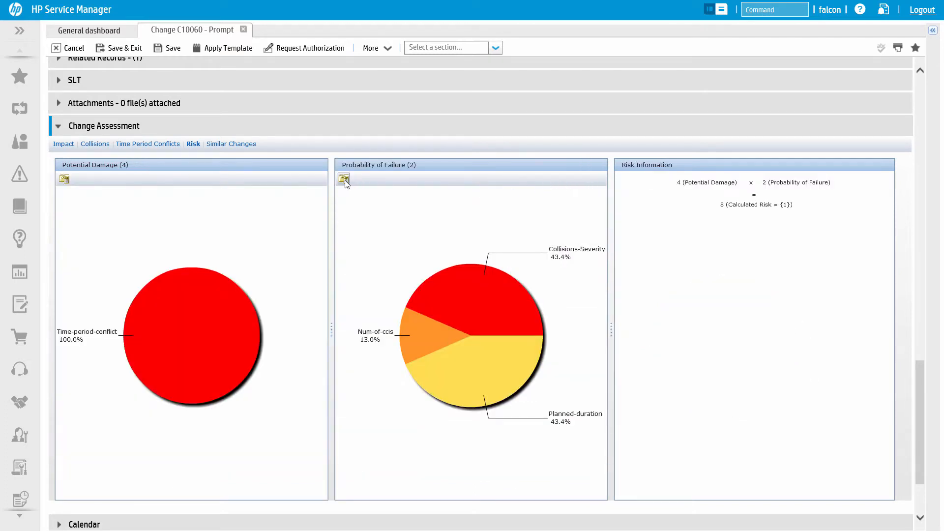
{"action": "mouse_move", "coordinate": [427, 332]}
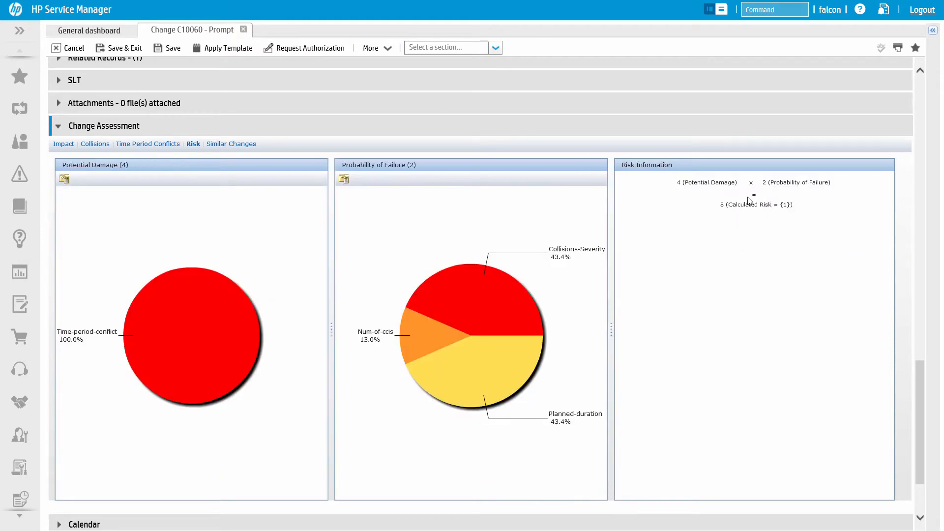
{"action": "mouse_move", "coordinate": [777, 215]}
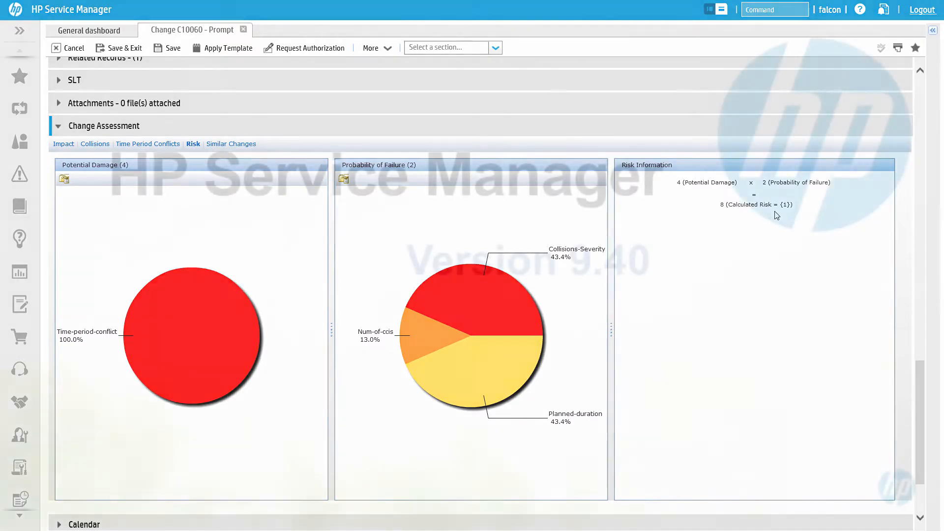
Step: Show C10060's impacted CIs, expand Exchange Resources to its servers and open its impact graph
{"action": "left_click", "coordinate": [63, 144]}
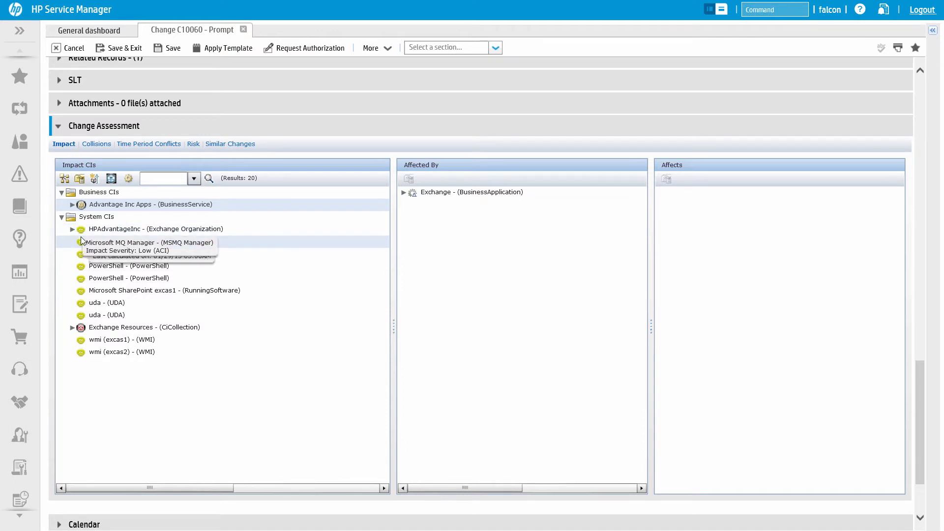
{"action": "mouse_move", "coordinate": [86, 293]}
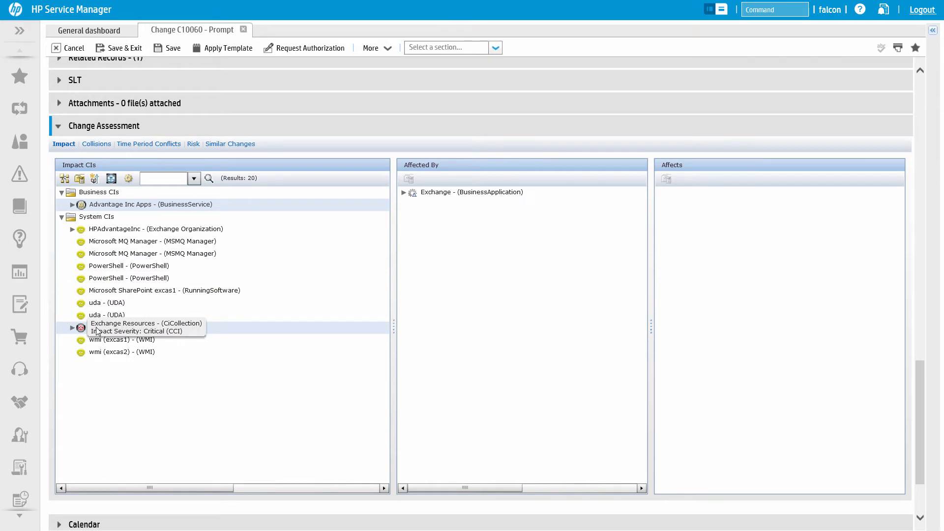
{"action": "left_click", "coordinate": [72, 327]}
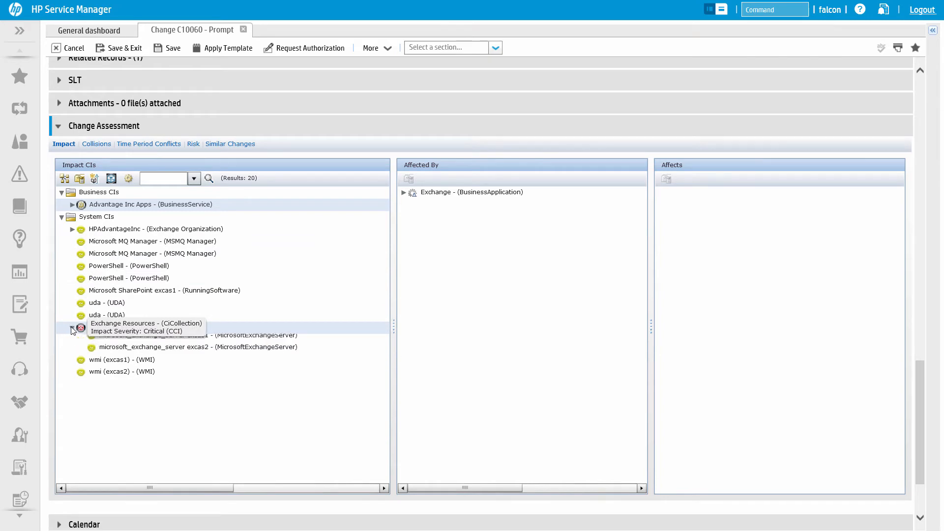
{"action": "left_click", "coordinate": [72, 328]}
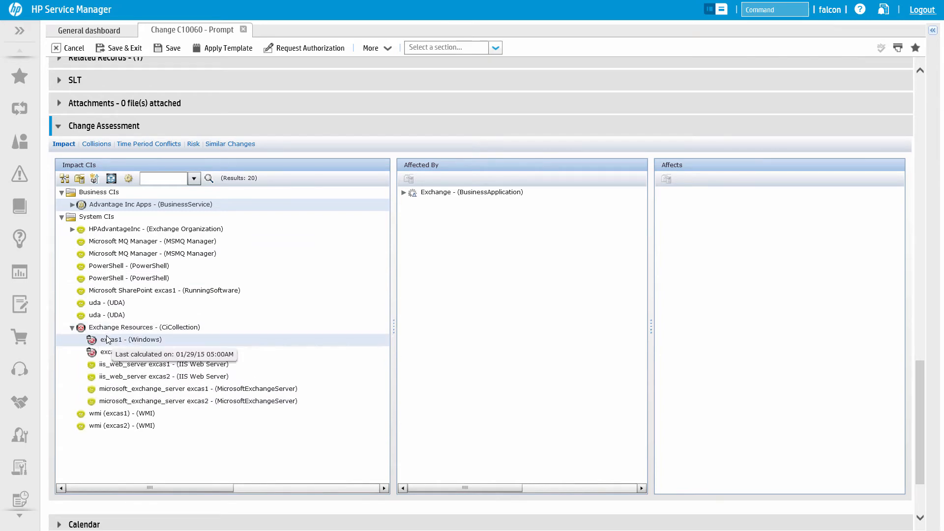
{"action": "left_click", "coordinate": [143, 327]}
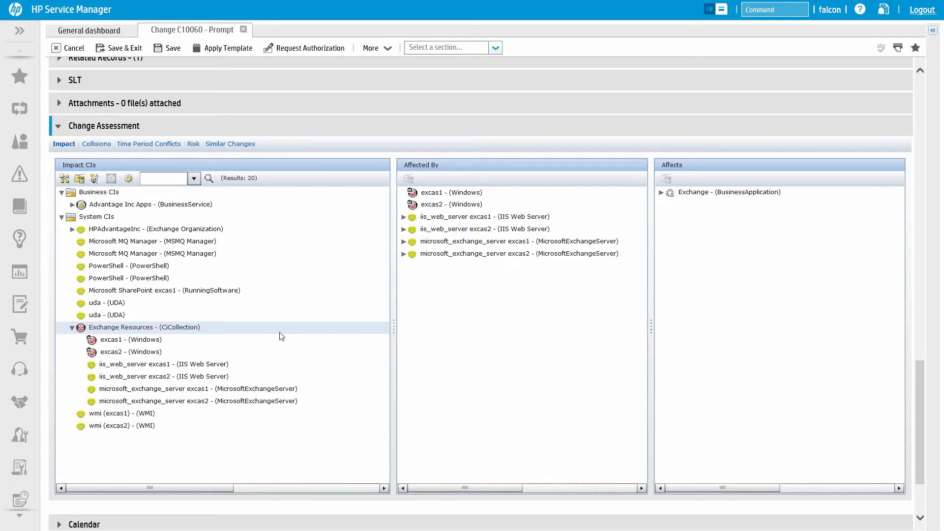
{"action": "left_click", "coordinate": [448, 204]}
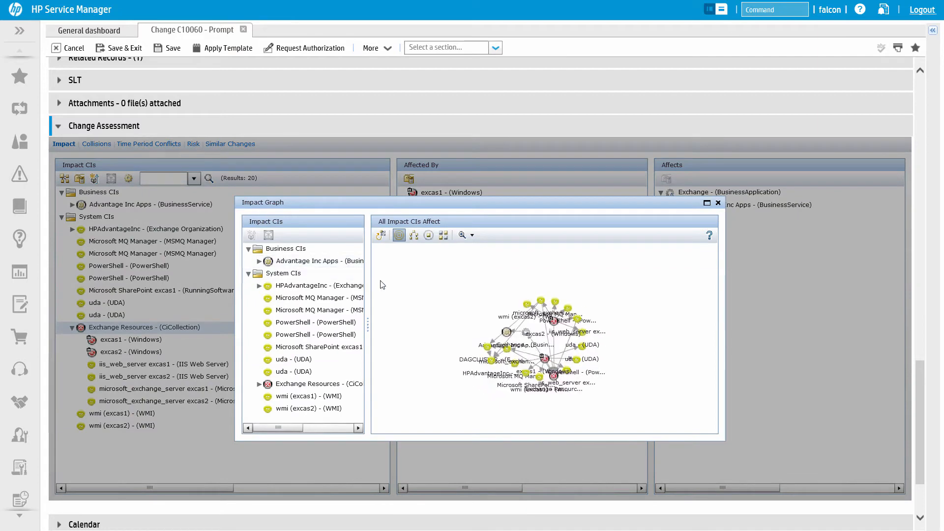
Step: Rearrange the impact graph with several different toolbar layouts
{"action": "left_click", "coordinate": [414, 235]}
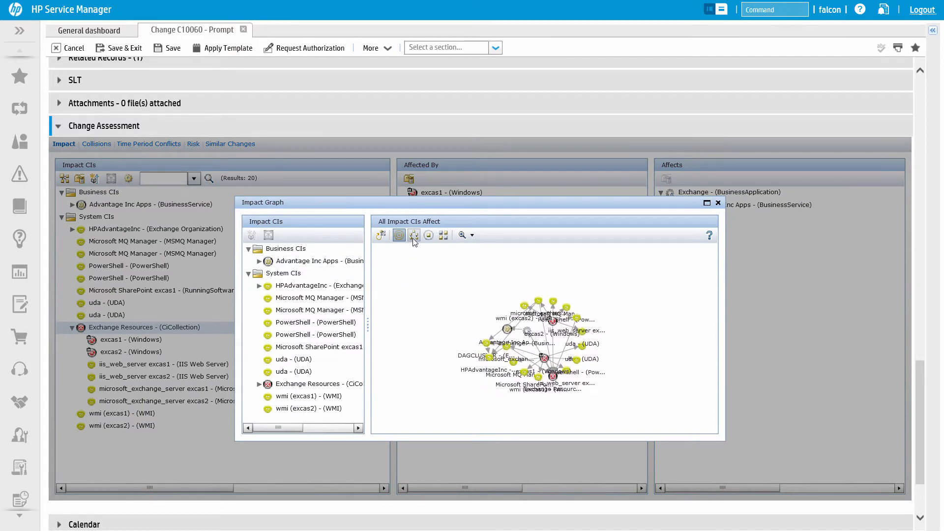
{"action": "left_click", "coordinate": [414, 235]}
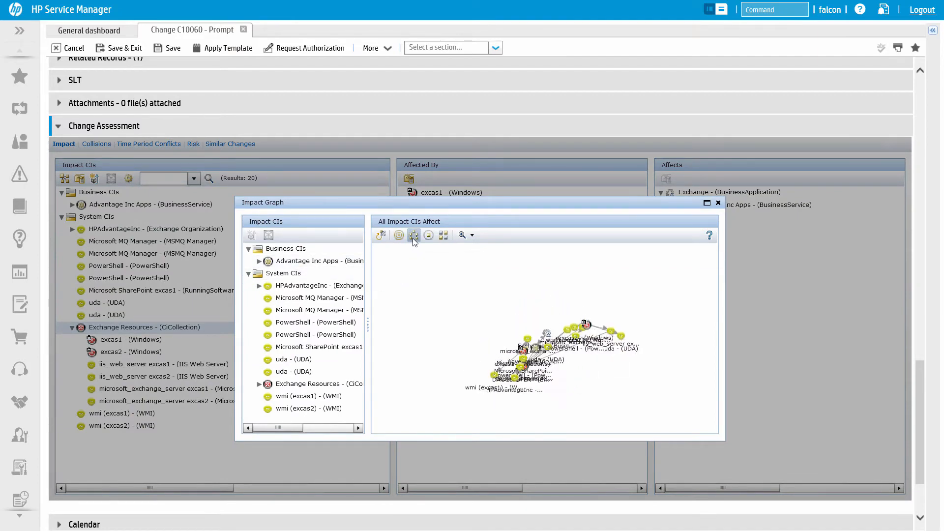
{"action": "left_click", "coordinate": [429, 235]}
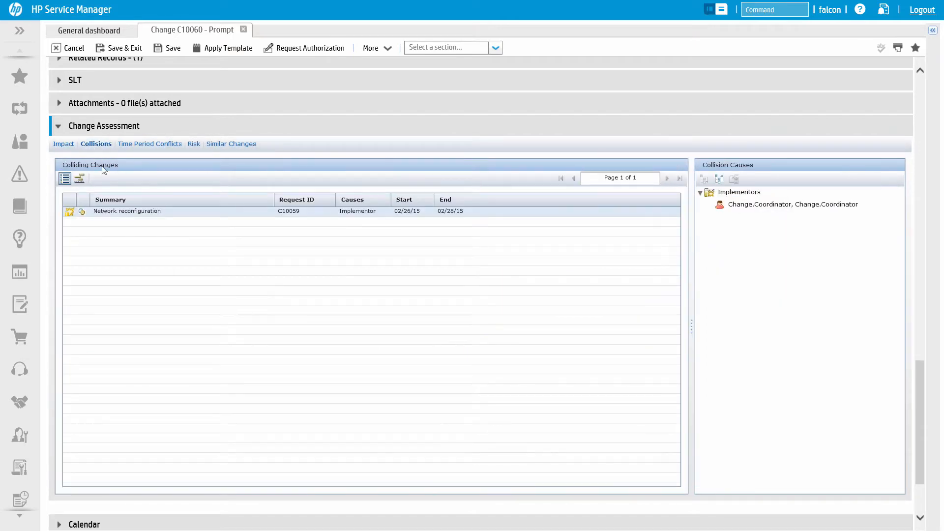
{"action": "mouse_move", "coordinate": [350, 215]}
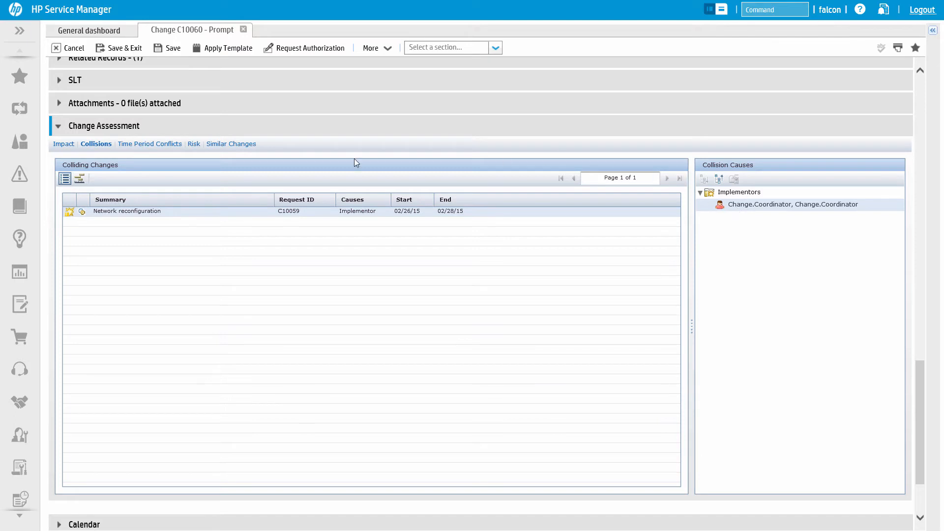
Step: Show the changes similar to C10060 in Change Assessment
{"action": "left_click", "coordinate": [230, 144]}
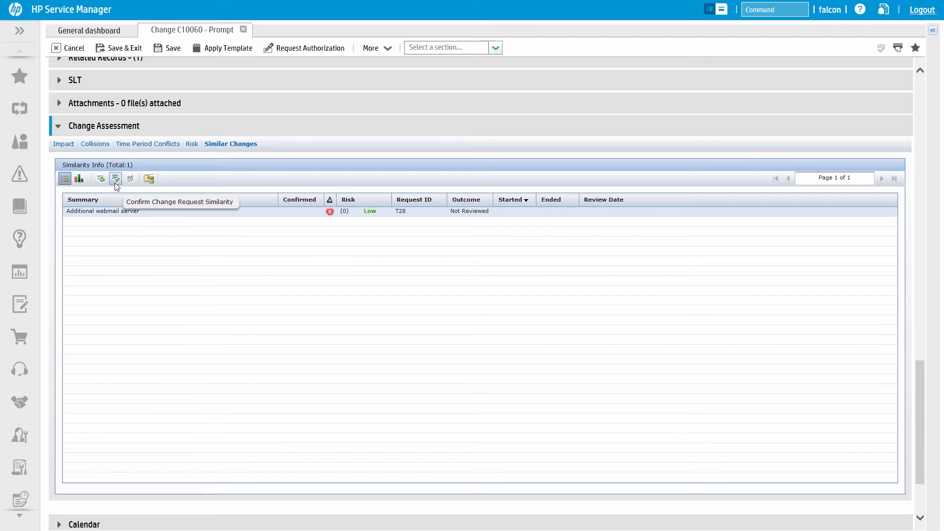
{"action": "mouse_move", "coordinate": [131, 179]}
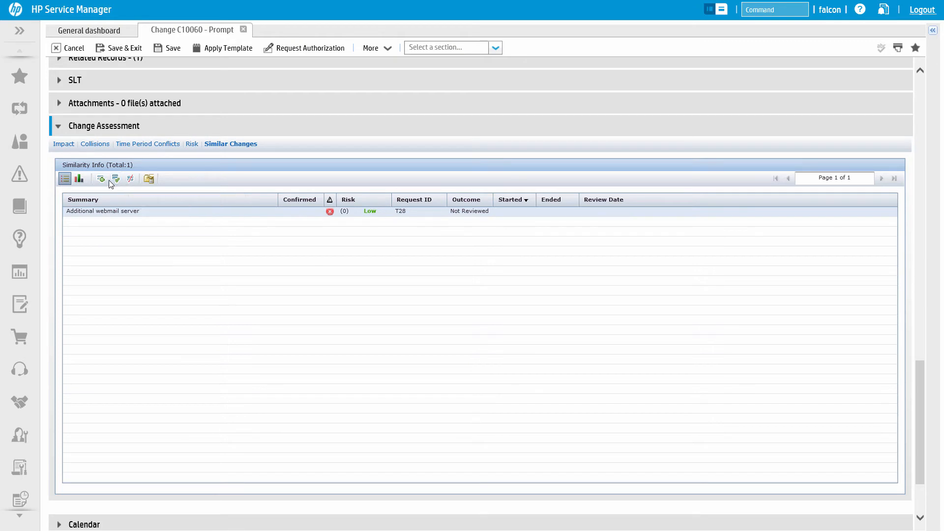
Step: Start adding a request to the similarity set by Request ID, then view similar changes as charts
{"action": "left_click", "coordinate": [100, 179]}
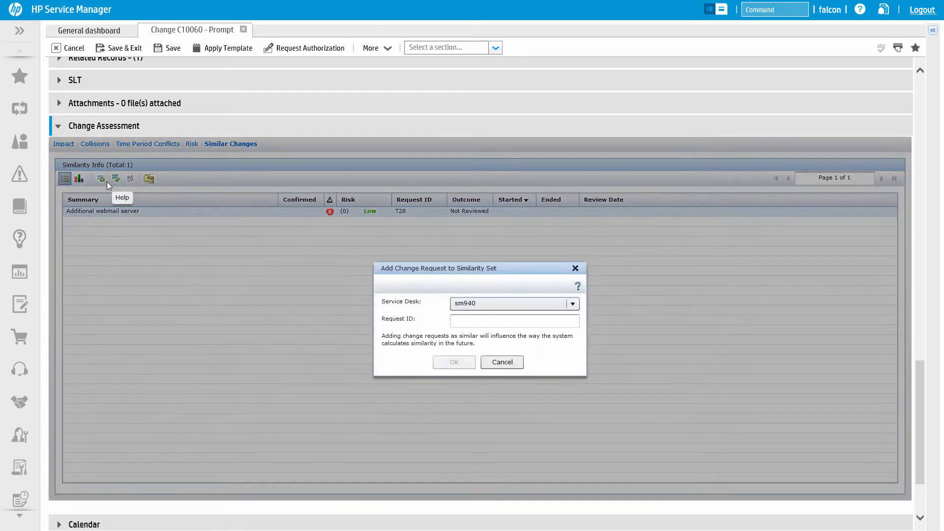
{"action": "left_click", "coordinate": [493, 320]}
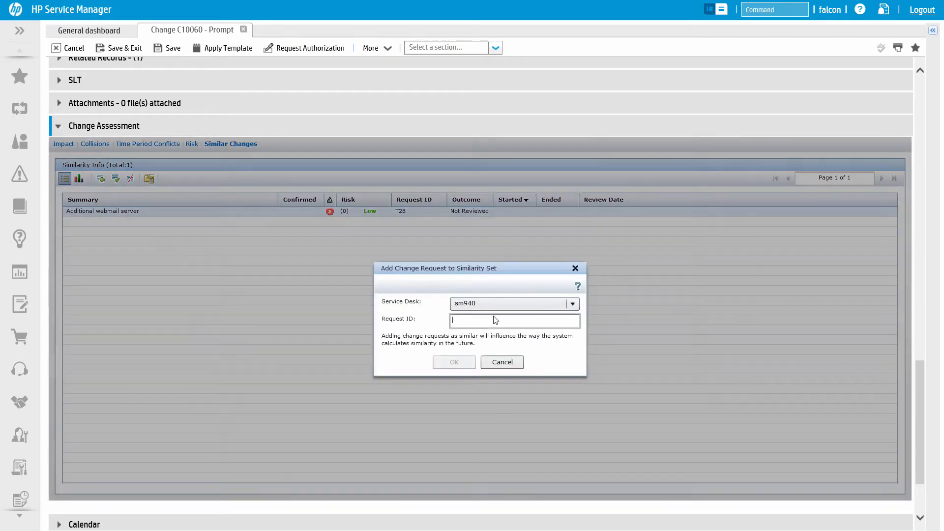
{"action": "left_click", "coordinate": [78, 180]}
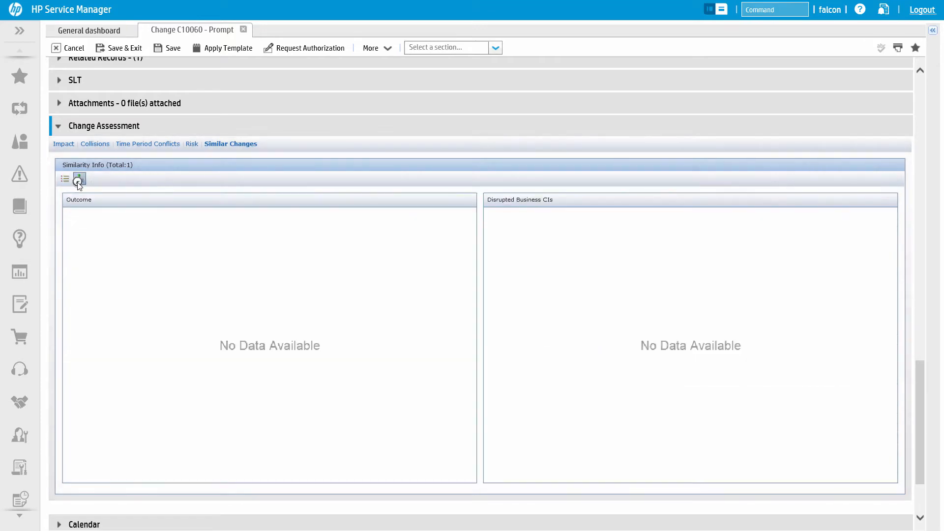
{"action": "left_click", "coordinate": [78, 178]}
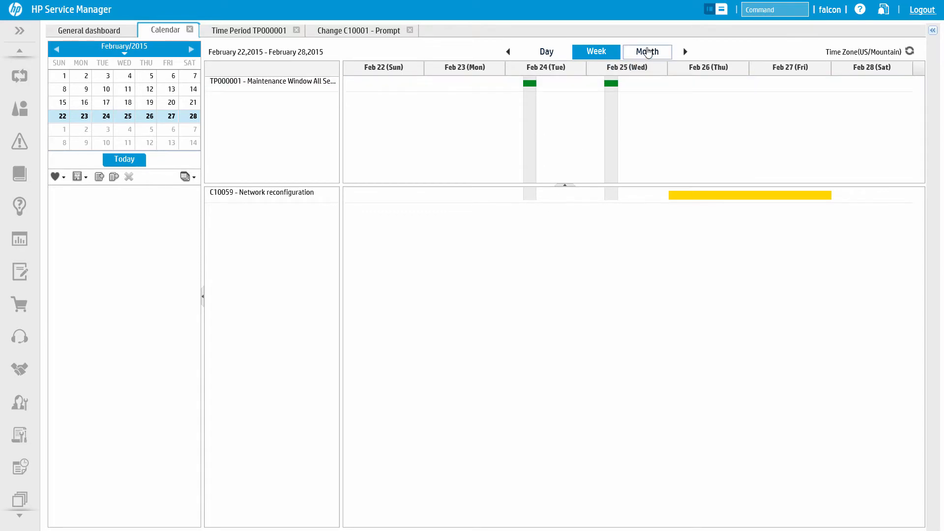
Step: View the February 2015 calendar as whole month, the Feb 22–28 week, then a single day
{"action": "left_click", "coordinate": [648, 51]}
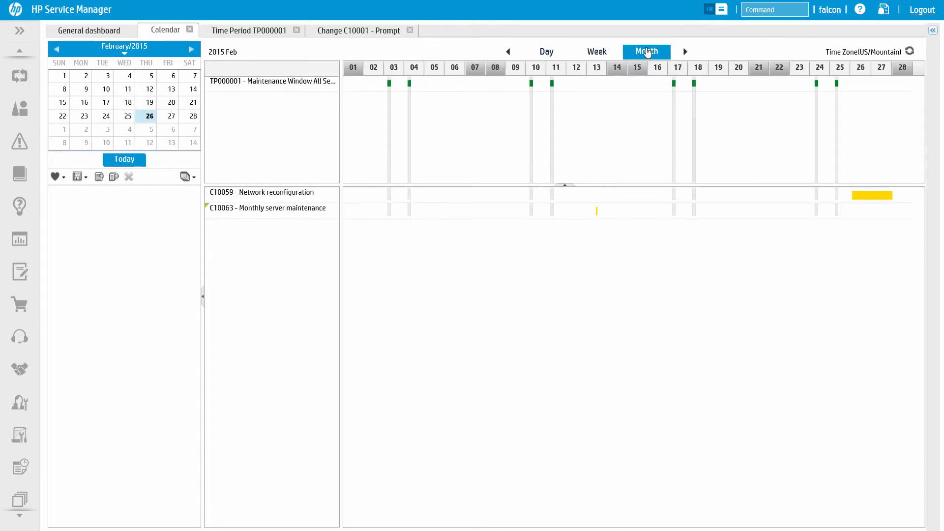
{"action": "left_click", "coordinate": [596, 51]}
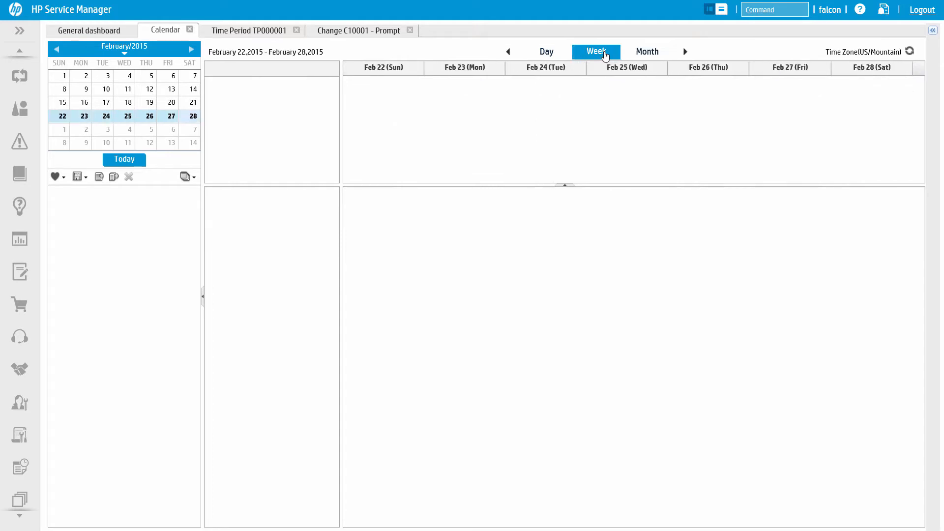
{"action": "left_click", "coordinate": [547, 51]}
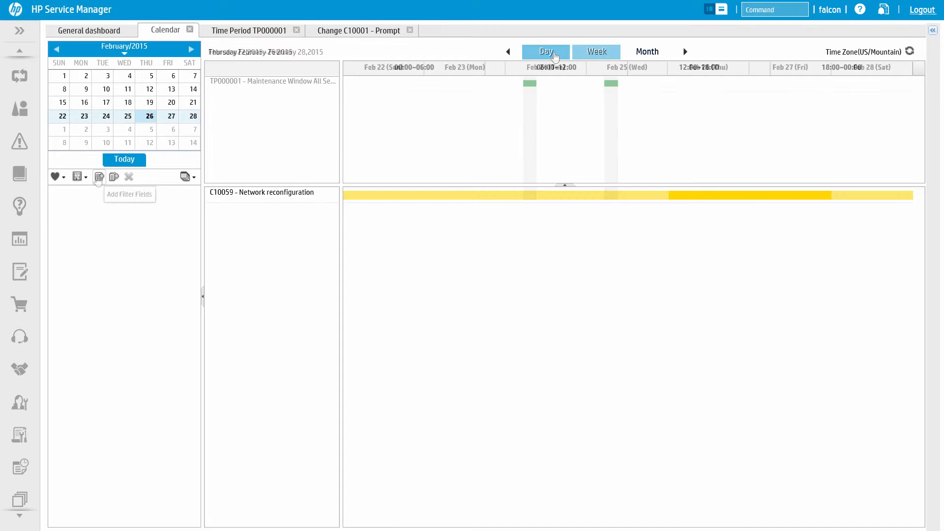
Step: Add Emergency Change under Time Period as a calendar filter field and confirm
{"action": "left_click", "coordinate": [98, 177]}
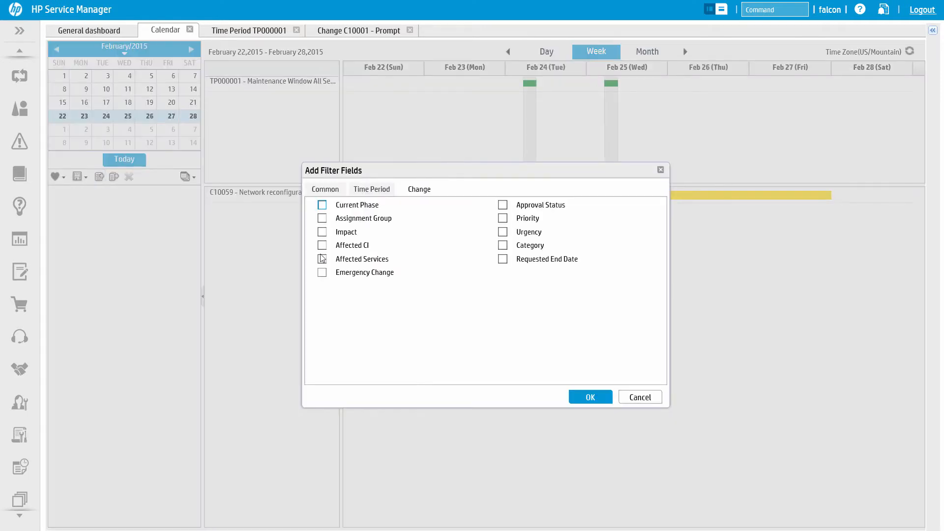
{"action": "left_click", "coordinate": [323, 273]}
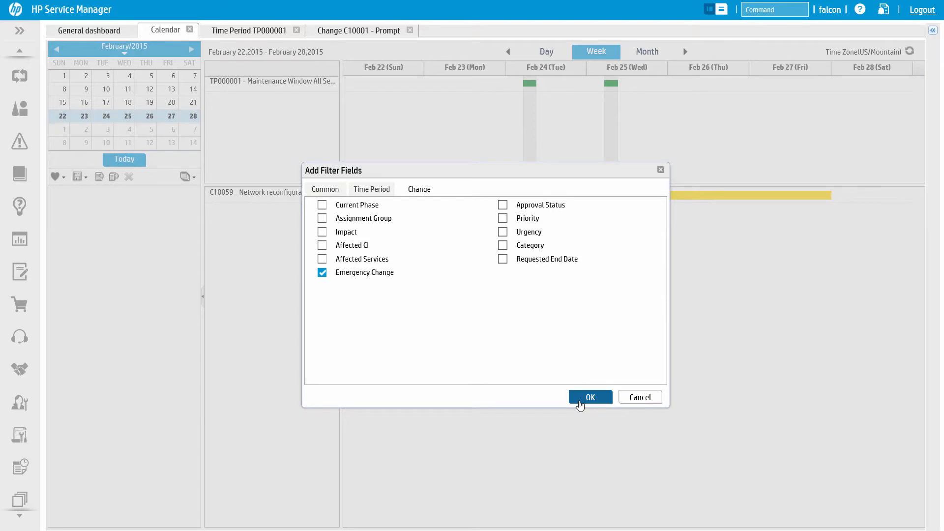
{"action": "left_click", "coordinate": [590, 396]}
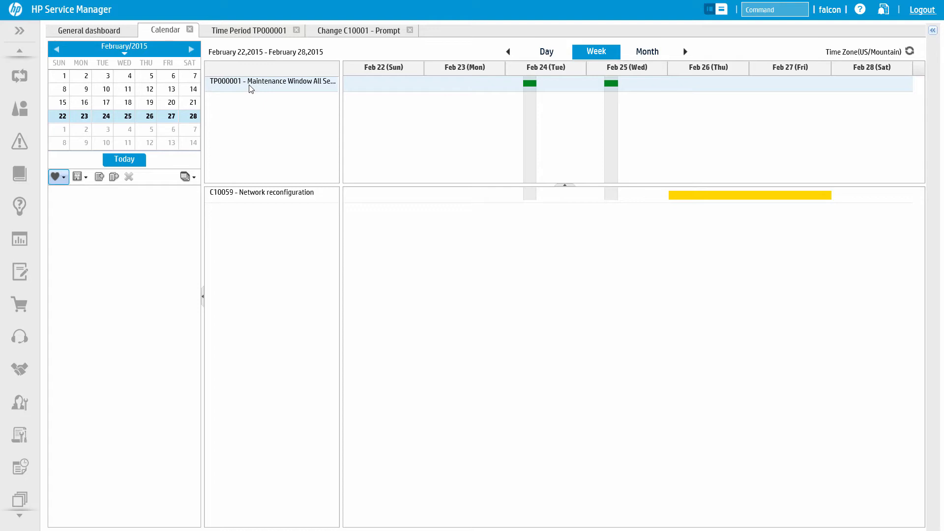
Step: Review time period TP000001 Maintenance Window All Services and its weekly rule TPR000001
{"action": "left_click", "coordinate": [251, 29]}
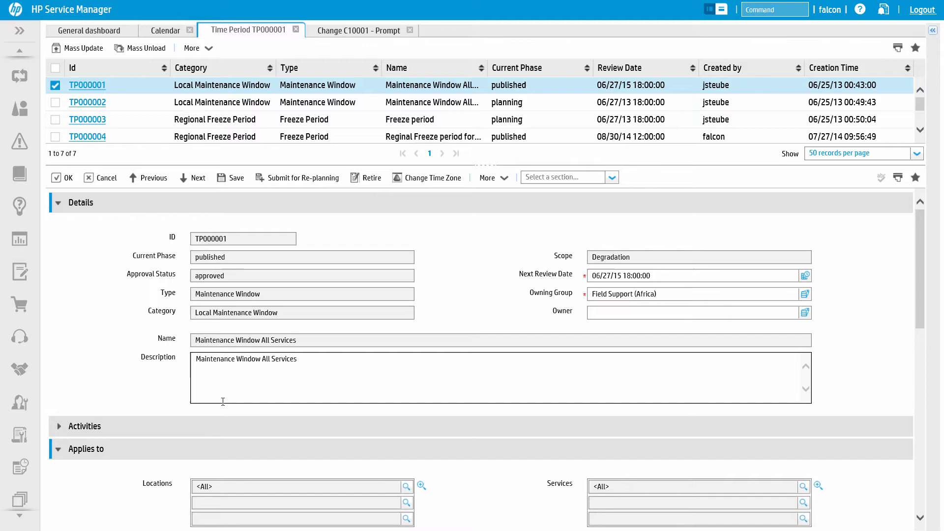
{"action": "scroll", "scroll_direction": "down", "scroll_amount": 3}
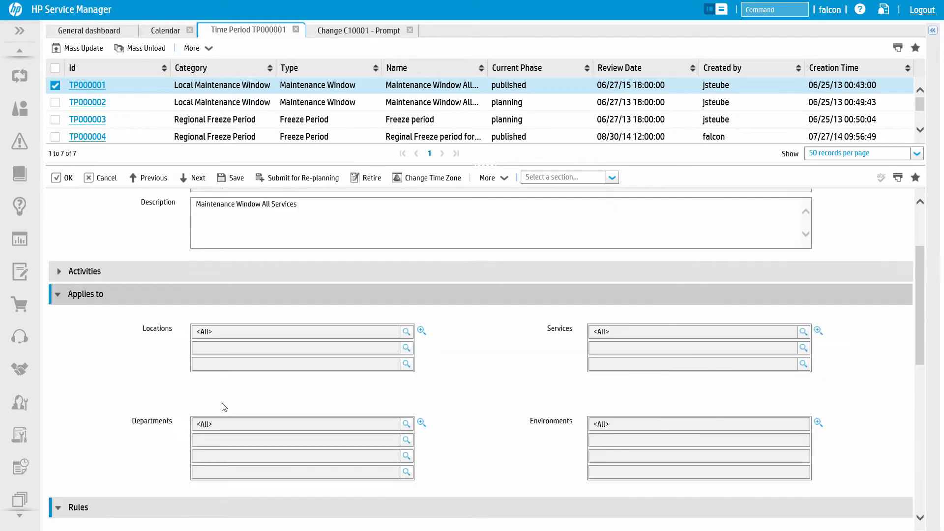
{"action": "scroll", "scroll_direction": "down", "scroll_amount": 3}
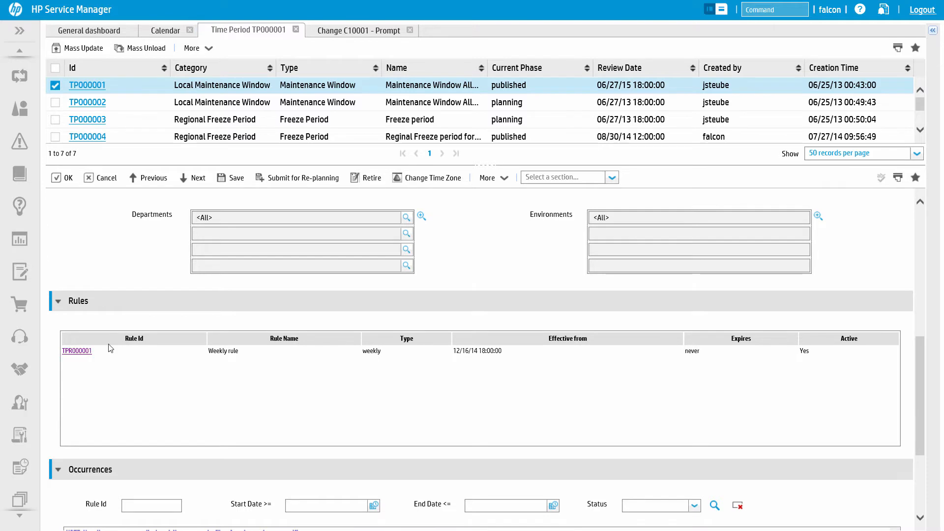
{"action": "left_click", "coordinate": [77, 350]}
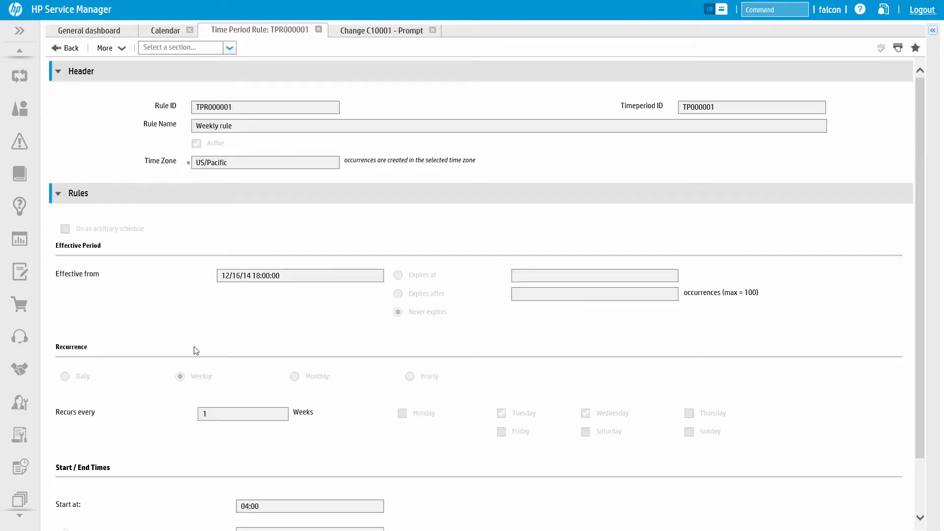
{"action": "scroll", "scroll_direction": "down", "scroll_amount": 3}
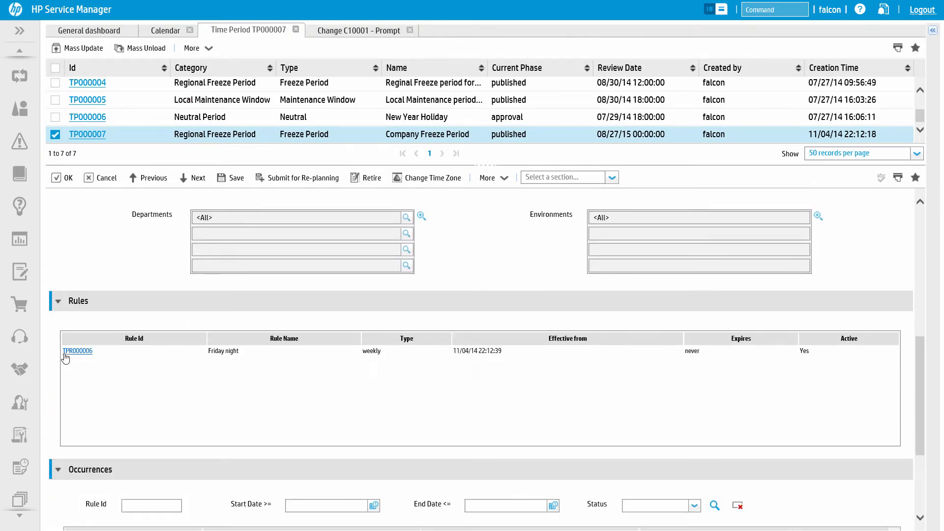
Step: Review the Company Freeze Period's Friday night rule TPR000006 and its start/end times, then go to change C10001
{"action": "left_click", "coordinate": [77, 350]}
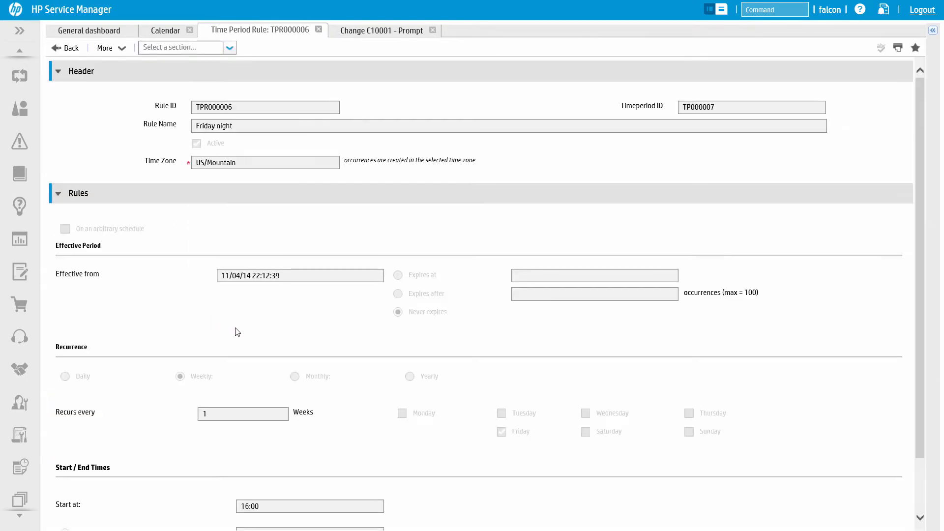
{"action": "scroll", "scroll_direction": "down", "scroll_amount": 3}
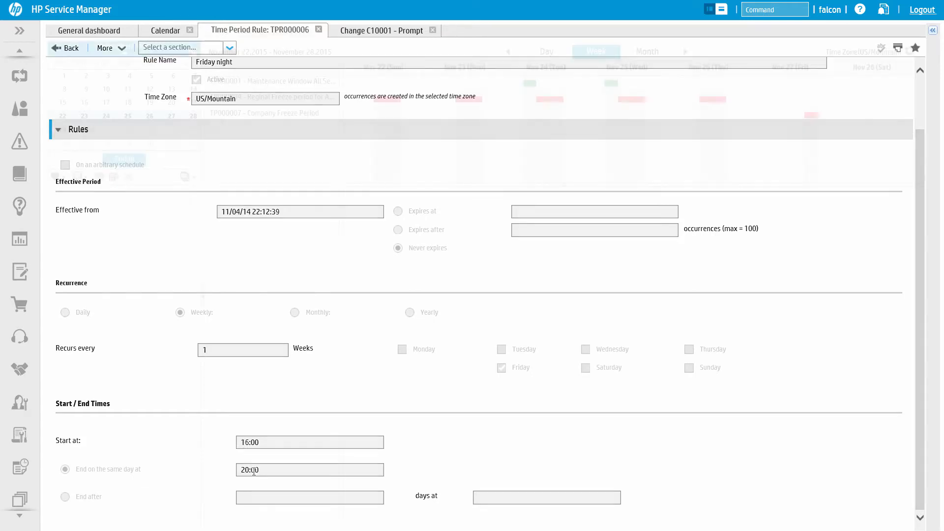
{"action": "left_click", "coordinate": [166, 29]}
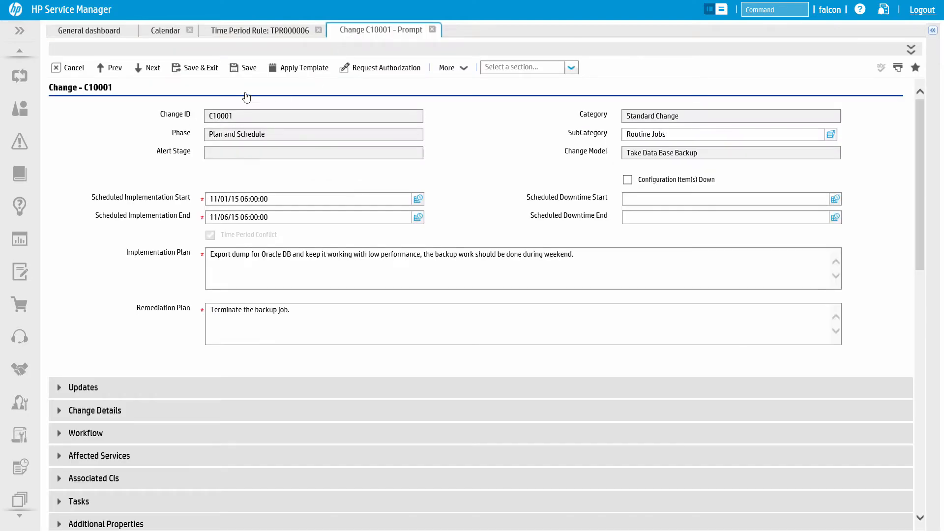
Step: Inspect C10001's calendar bars against the freeze period and pick the Scheduled Implementation Start date
{"action": "scroll", "scroll_direction": "down", "scroll_amount": 3}
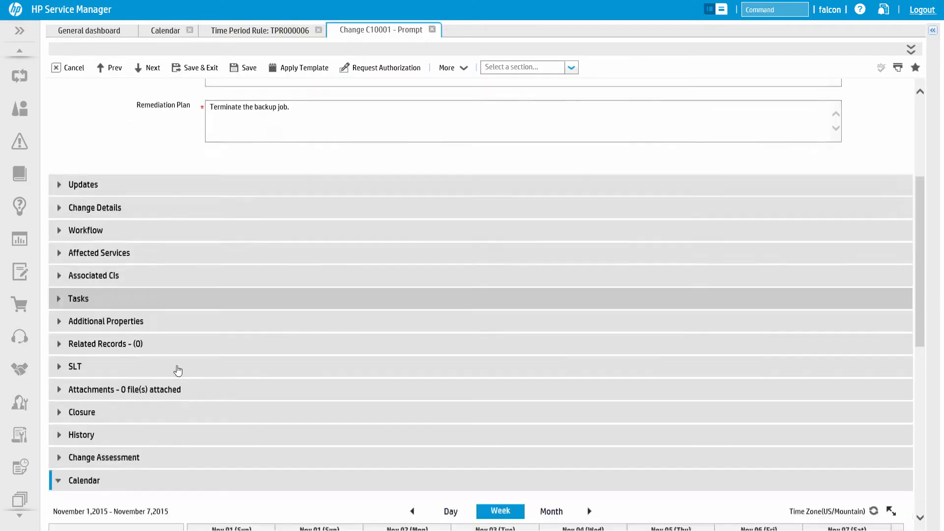
{"action": "scroll", "scroll_direction": "down", "scroll_amount": 3}
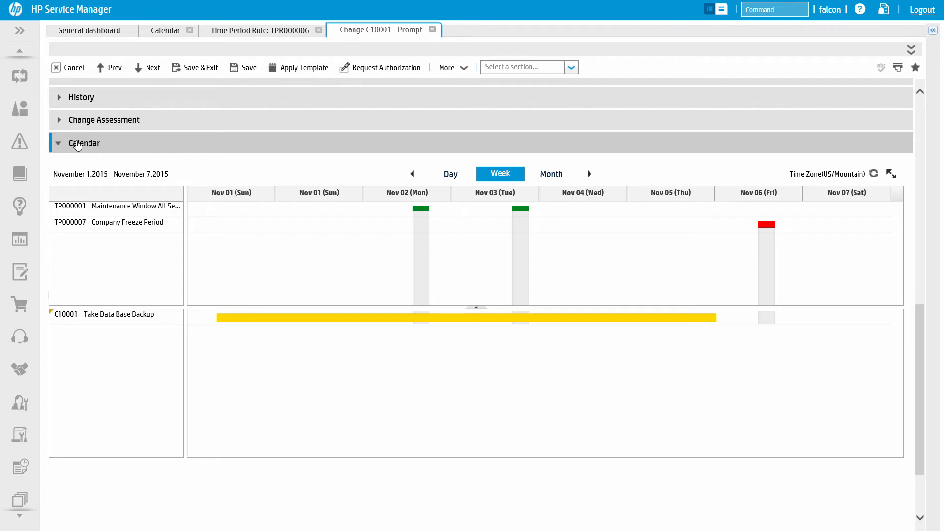
{"action": "mouse_move", "coordinate": [223, 310]}
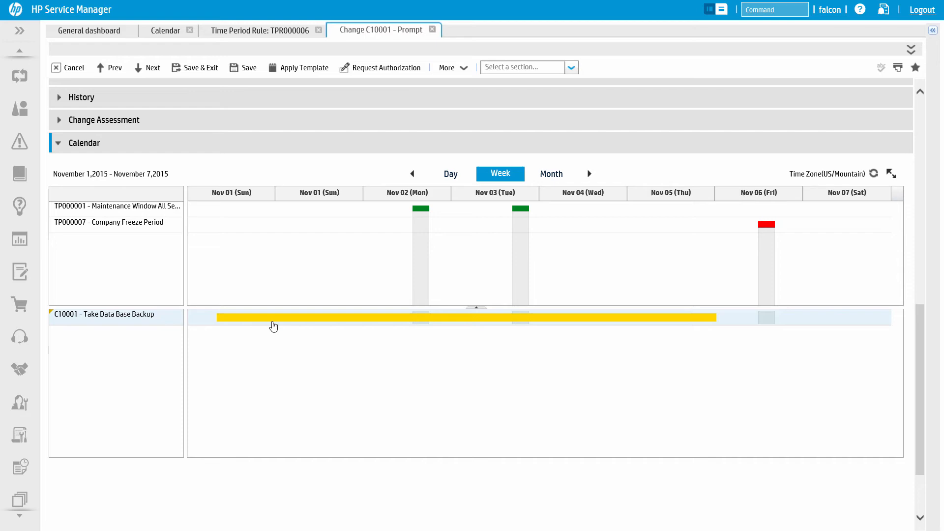
{"action": "mouse_move", "coordinate": [273, 326]}
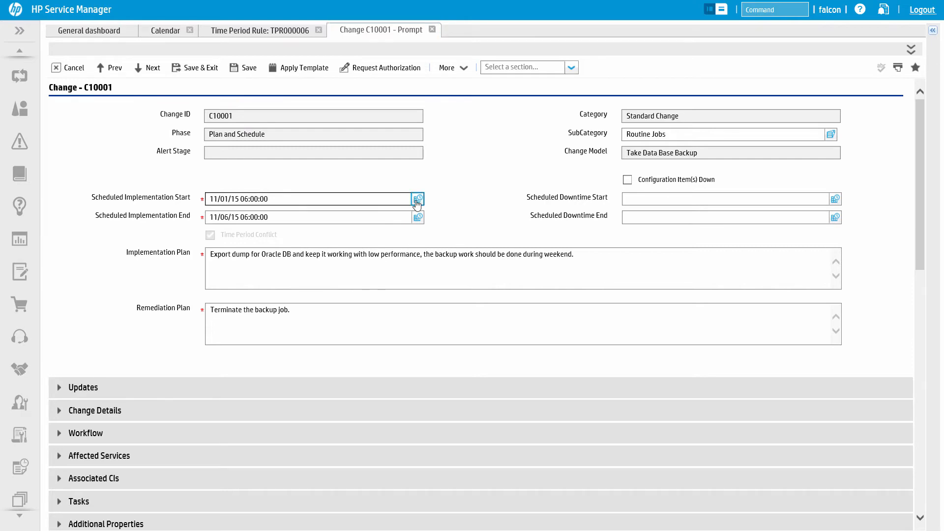
{"action": "left_click", "coordinate": [417, 199]}
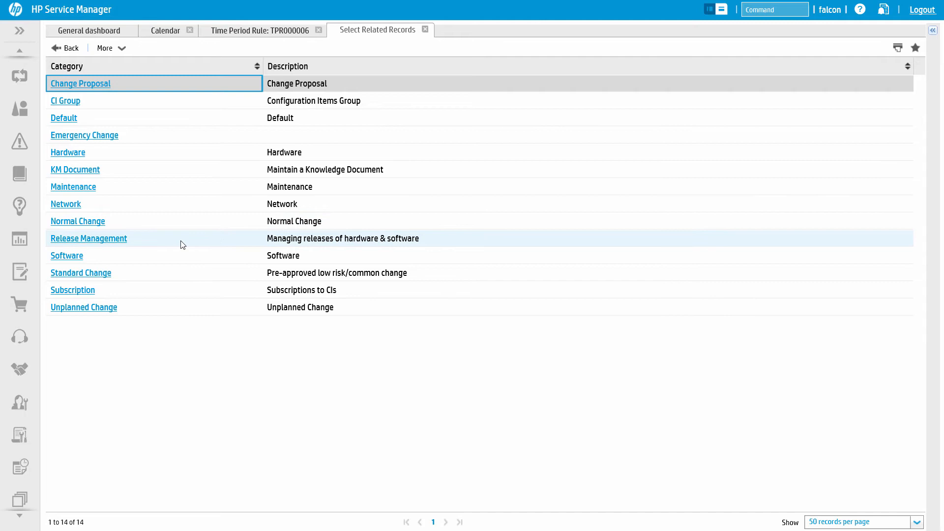
Step: Search open Release Management changes, open C10064 and list its form sections
{"action": "left_click", "coordinate": [88, 238]}
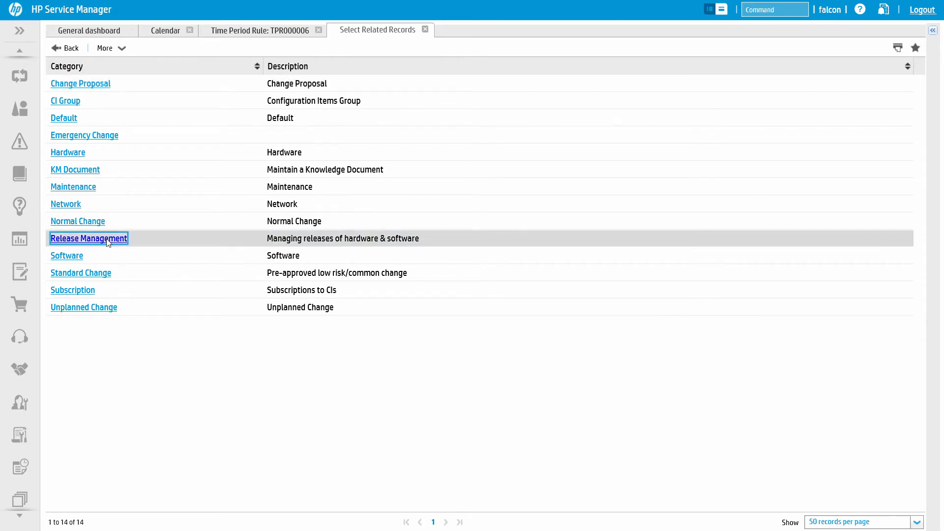
{"action": "left_click", "coordinate": [88, 238]}
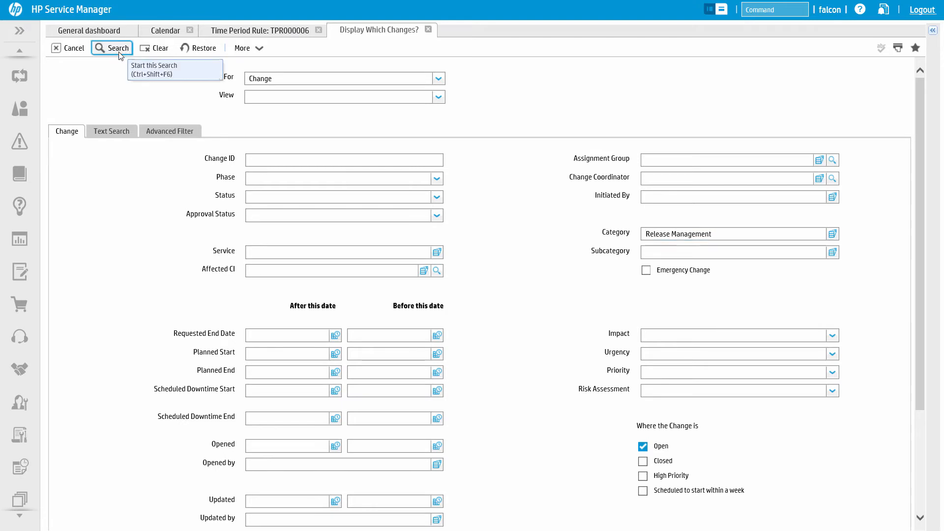
{"action": "left_click", "coordinate": [113, 48]}
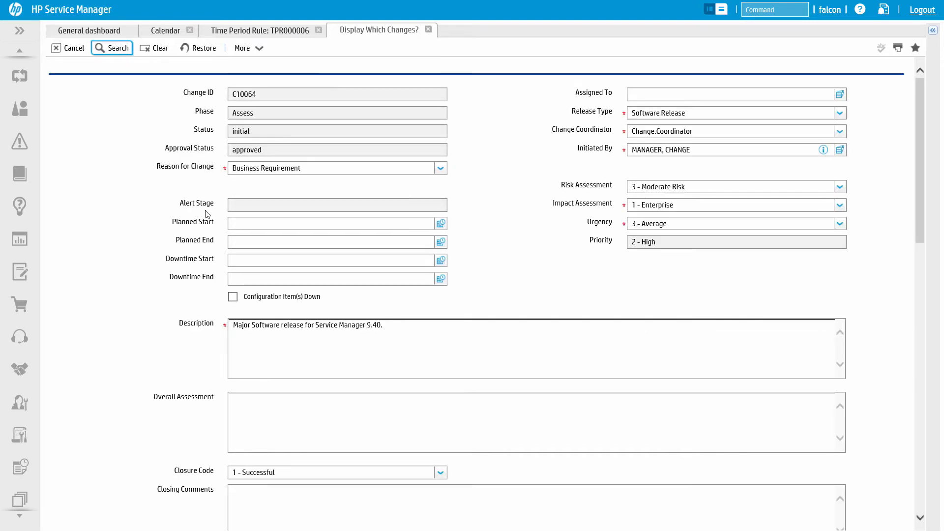
{"action": "left_click", "coordinate": [112, 47]}
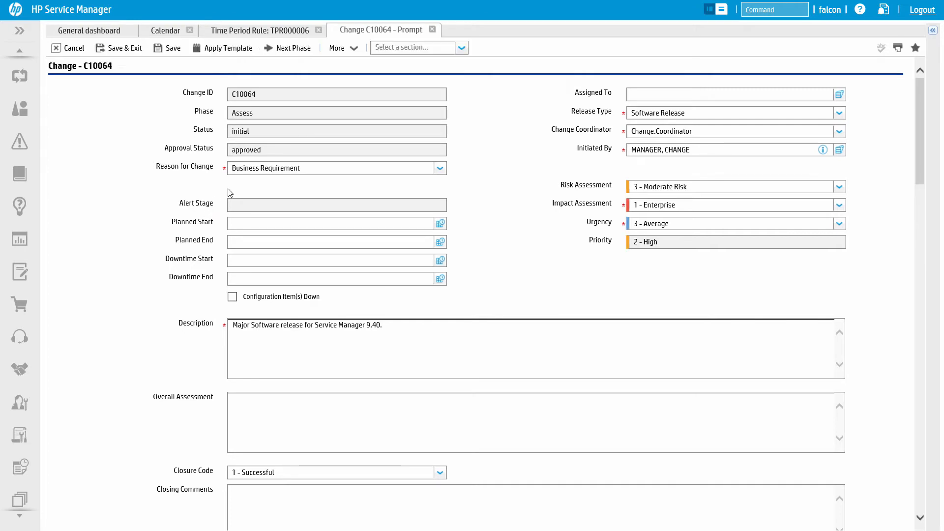
{"action": "left_click", "coordinate": [461, 48]}
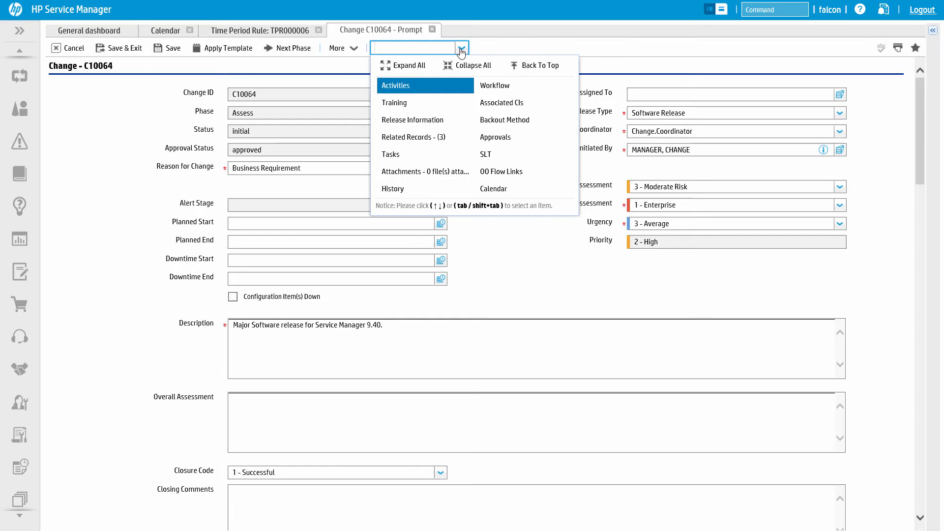
Step: Show change C10064's three related records and view related change C10005's Normal Change workflow
{"action": "left_click", "coordinate": [413, 137]}
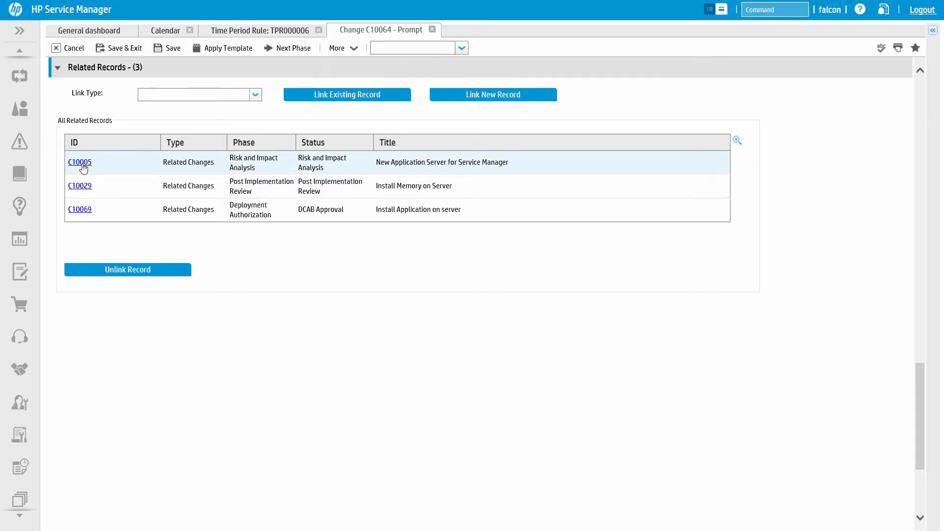
{"action": "left_click", "coordinate": [80, 161]}
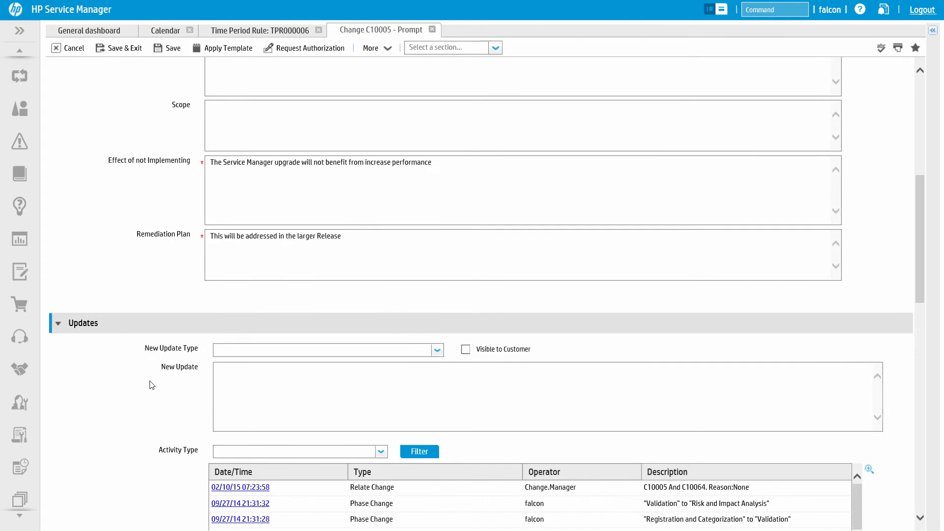
{"action": "scroll", "scroll_direction": "down", "scroll_amount": 3}
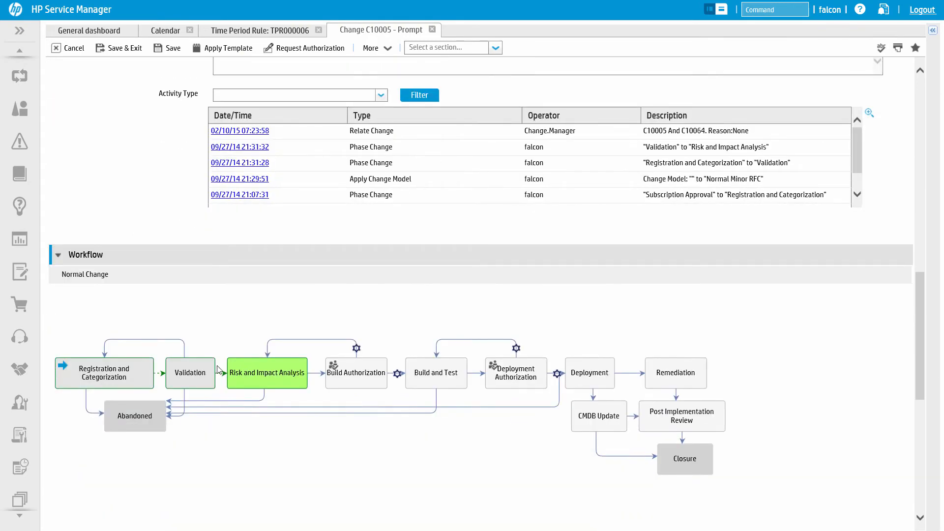
{"action": "mouse_move", "coordinate": [366, 376]}
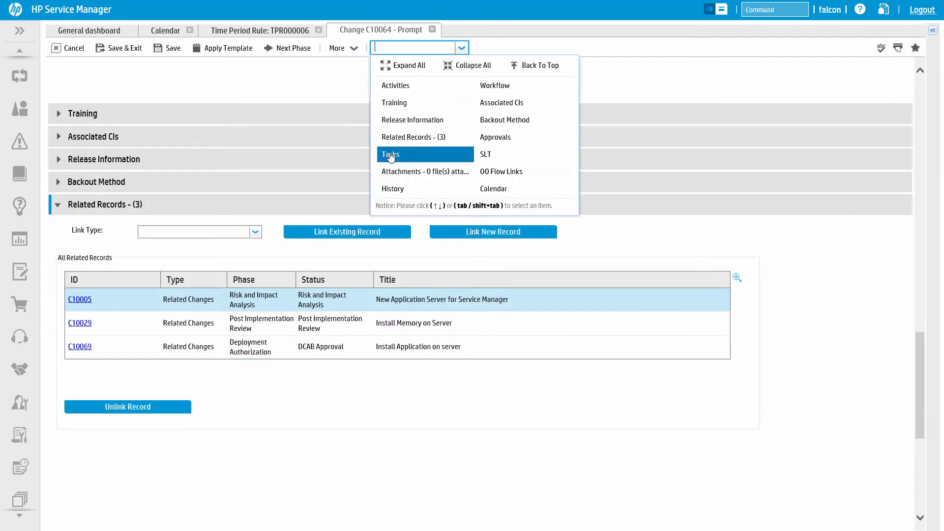
Step: Add tasks Build and Test, Package Code and Deploy with categories and opening phases, Deploy opening in Execution
{"action": "left_click", "coordinate": [389, 154]}
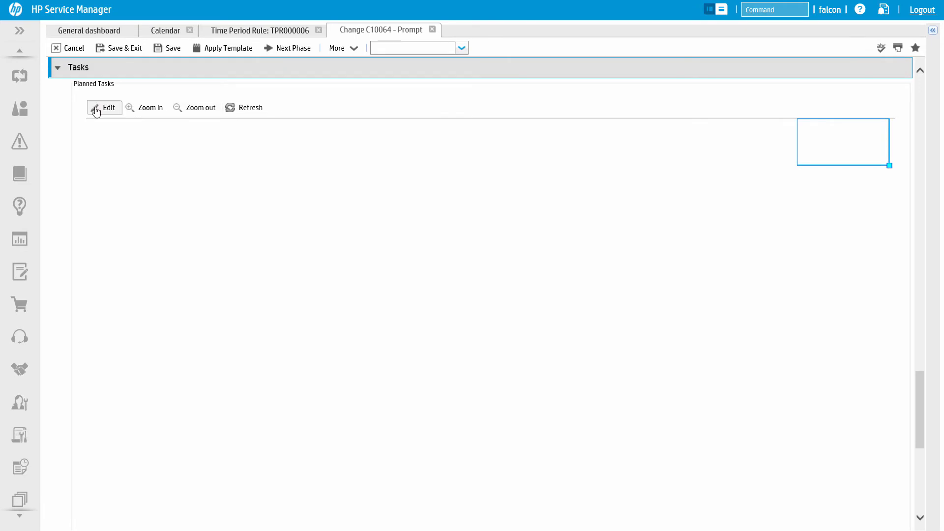
{"action": "left_click", "coordinate": [104, 108]}
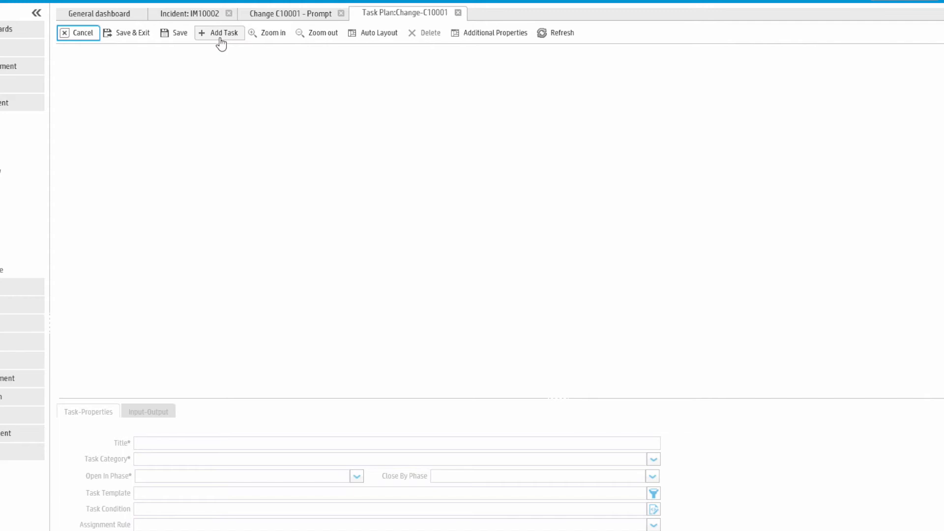
{"action": "left_click", "coordinate": [219, 32]}
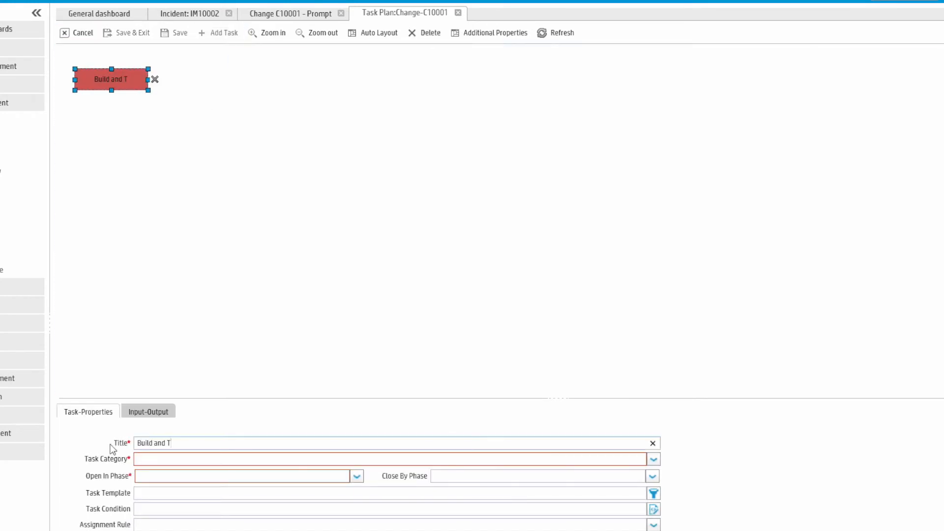
{"action": "type", "text": "est"}
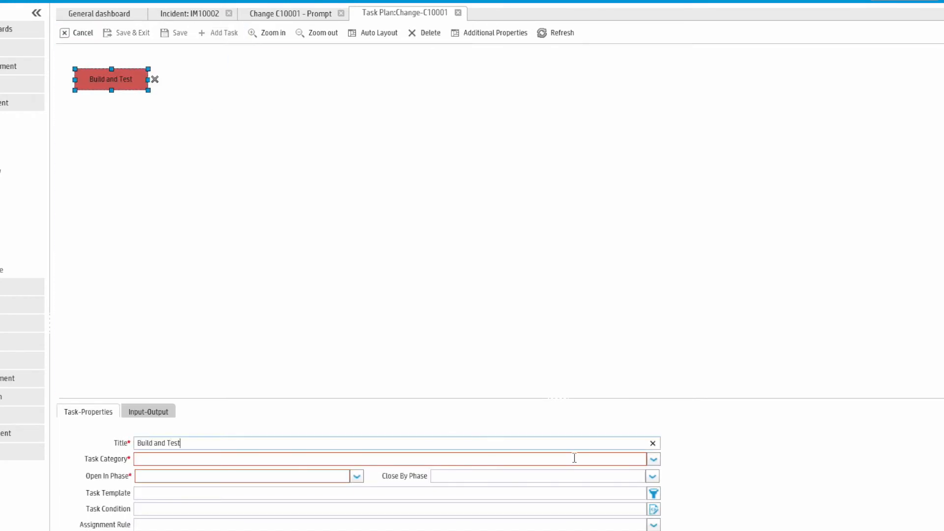
{"action": "left_click", "coordinate": [654, 459]}
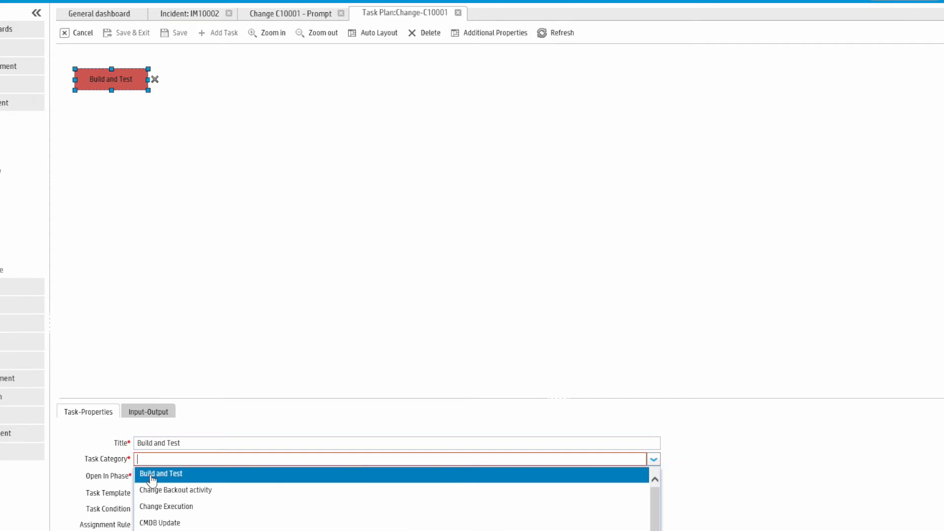
{"action": "left_click", "coordinate": [163, 474]}
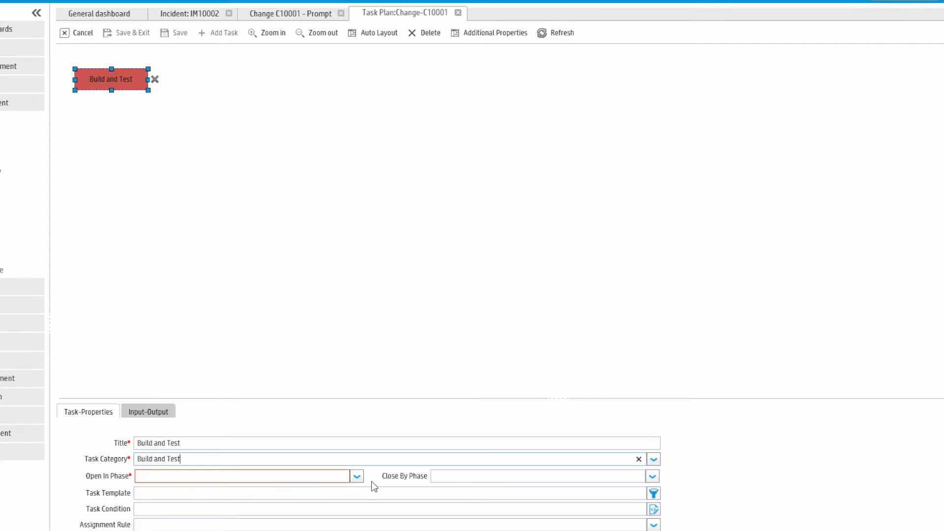
{"action": "left_click", "coordinate": [356, 476]}
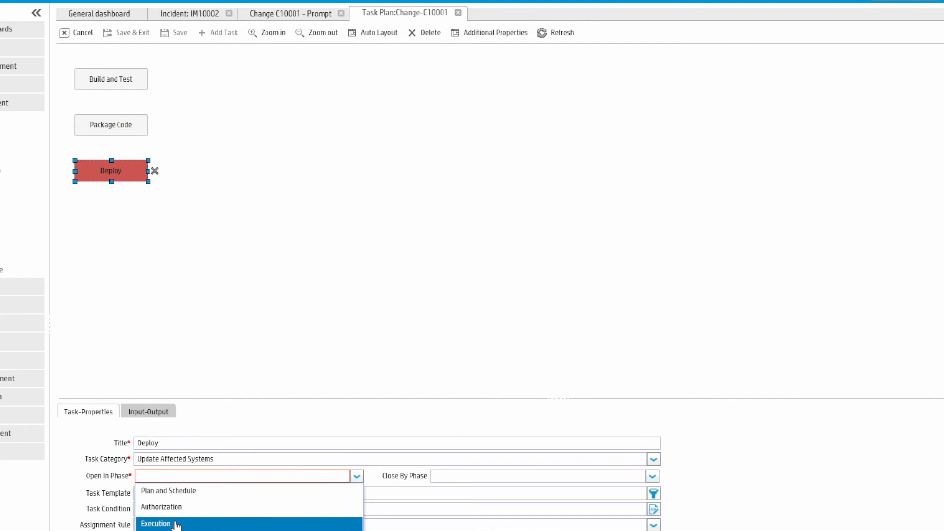
{"action": "left_click", "coordinate": [155, 523]}
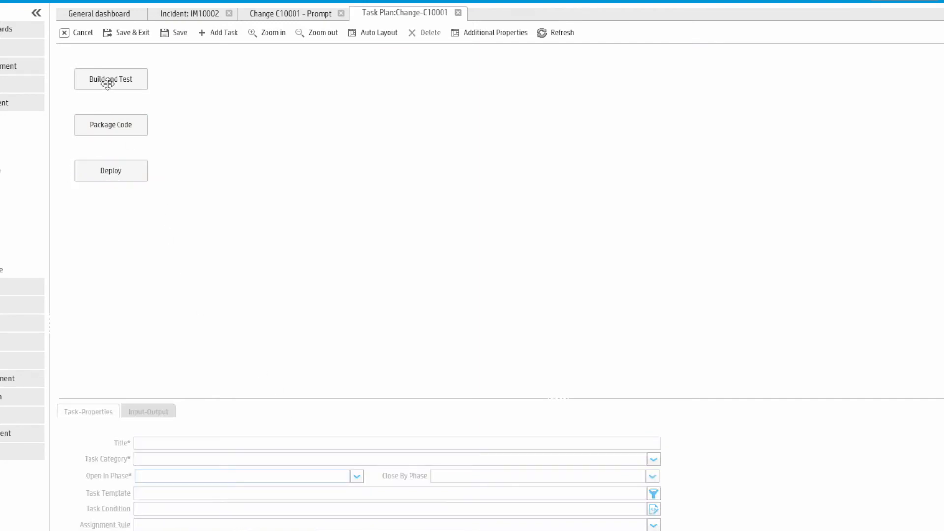
Step: Connect Build and Test to Package Code and Package Code to Deploy in the task plan canvas
{"action": "left_click_drag", "start_coordinate": [111, 90], "coordinate": [111, 114]}
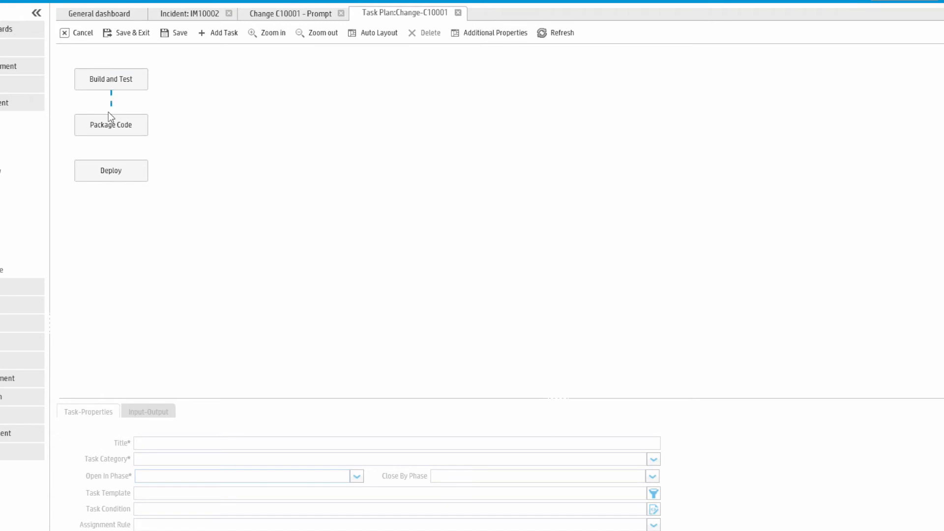
{"action": "left_click", "coordinate": [111, 125]}
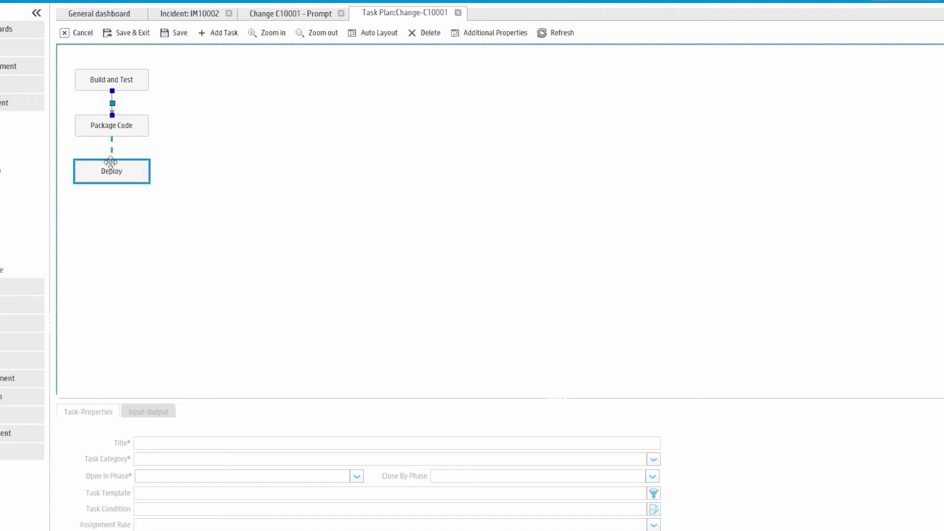
{"action": "left_click", "coordinate": [111, 172]}
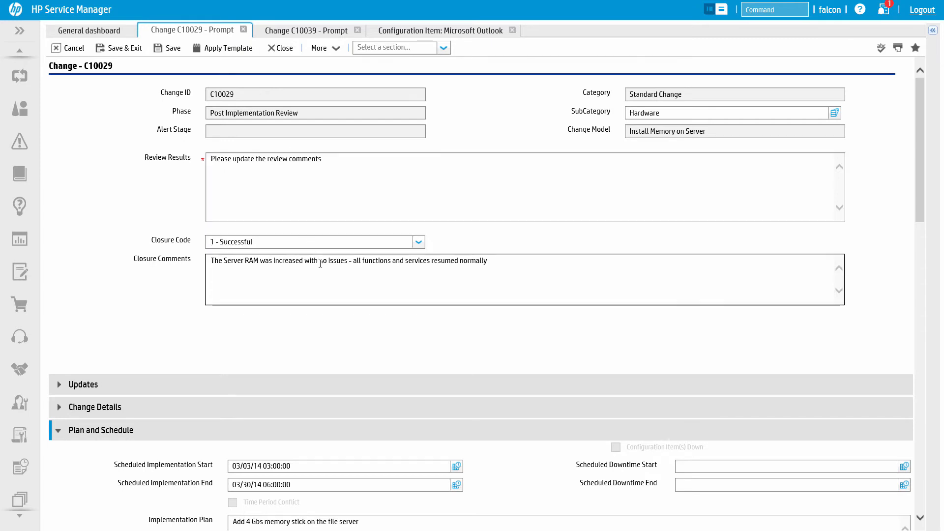
Step: Check C10029's closure codes and workflow, then switch to change C10039, Install Memory on Server
{"action": "left_click", "coordinate": [419, 242]}
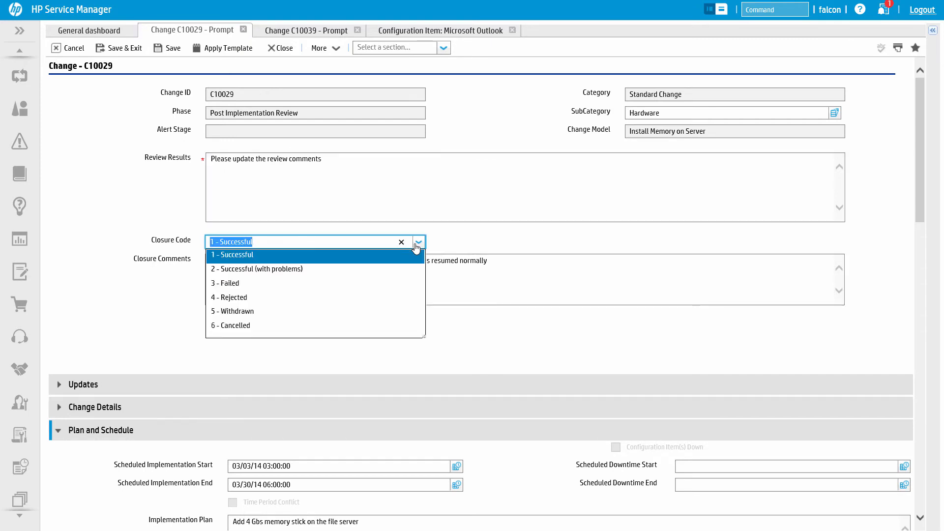
{"action": "mouse_move", "coordinate": [389, 321]}
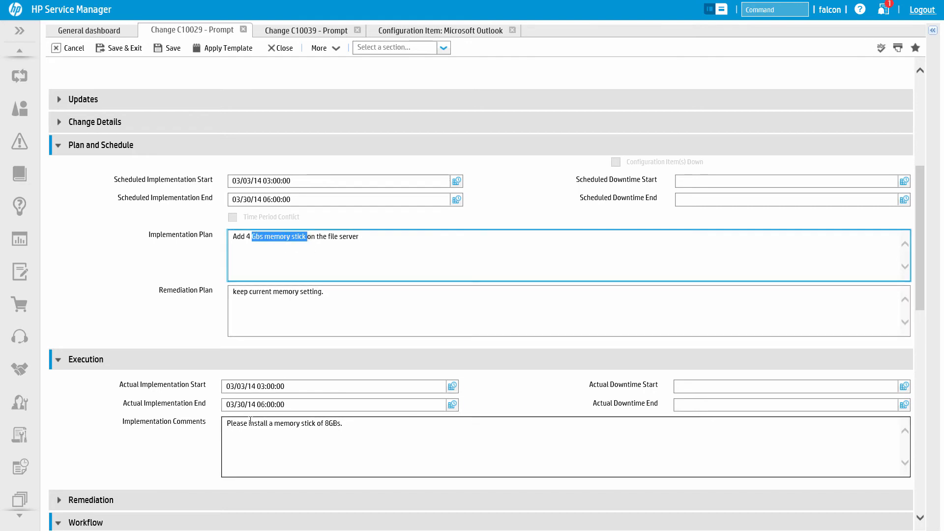
{"action": "scroll", "scroll_direction": "down", "scroll_amount": 3}
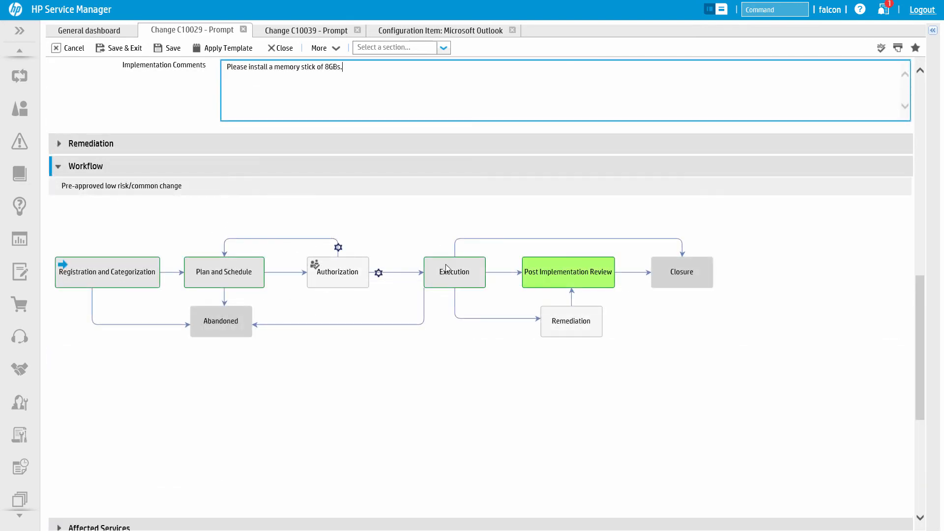
{"action": "left_click", "coordinate": [307, 30]}
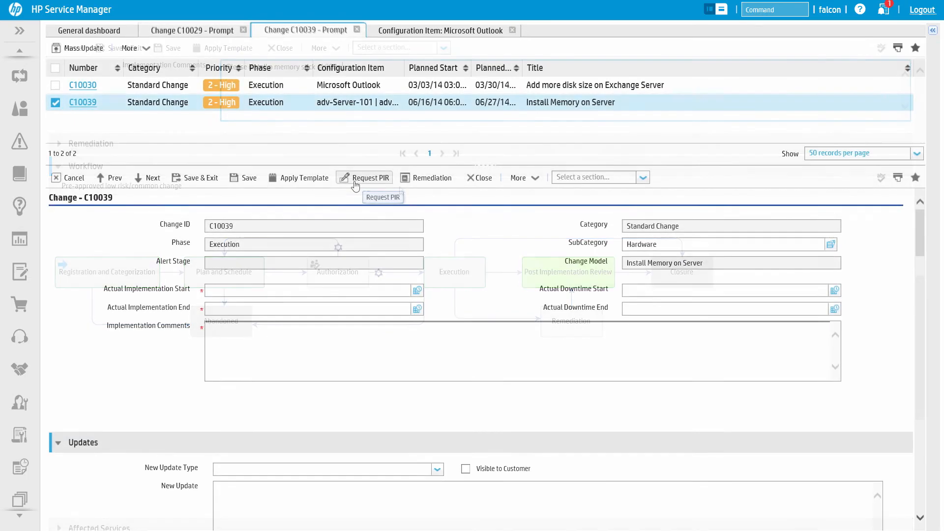
{"action": "mouse_move", "coordinate": [427, 177]}
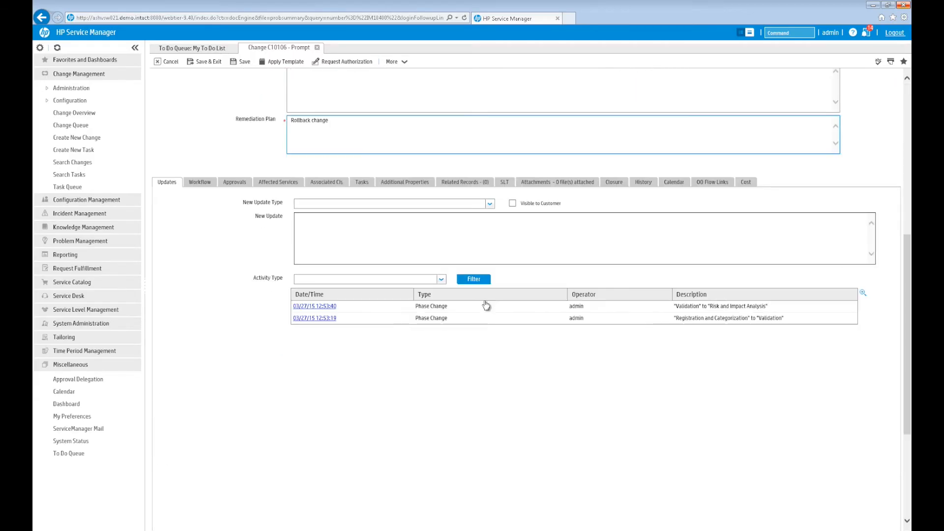
Step: Add the Reset AD Password flow path as an OO flow link with sequence number 1
{"action": "left_click", "coordinate": [712, 182]}
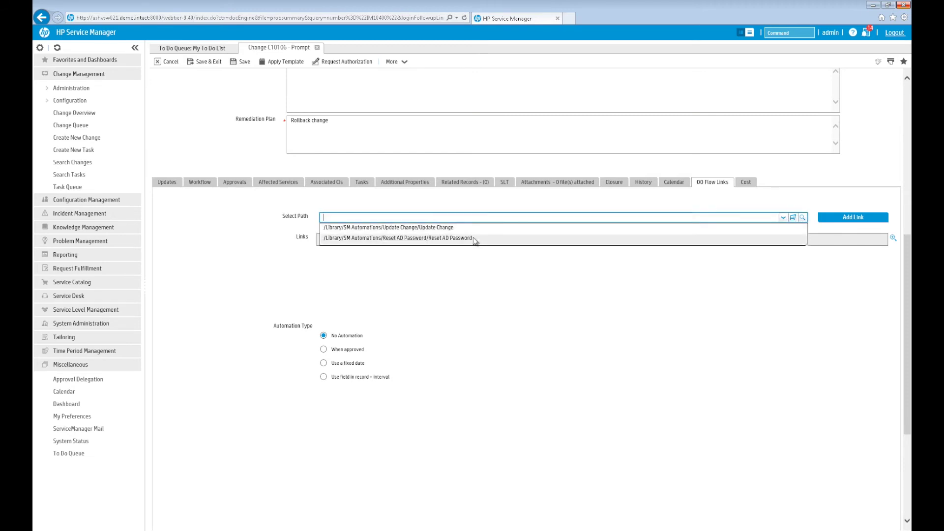
{"action": "left_click", "coordinate": [396, 238]}
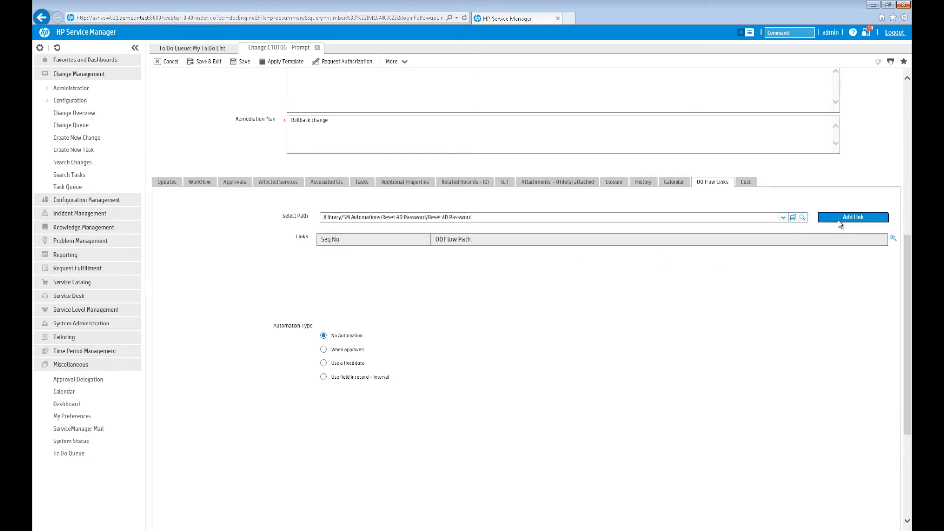
{"action": "left_click", "coordinate": [854, 218]}
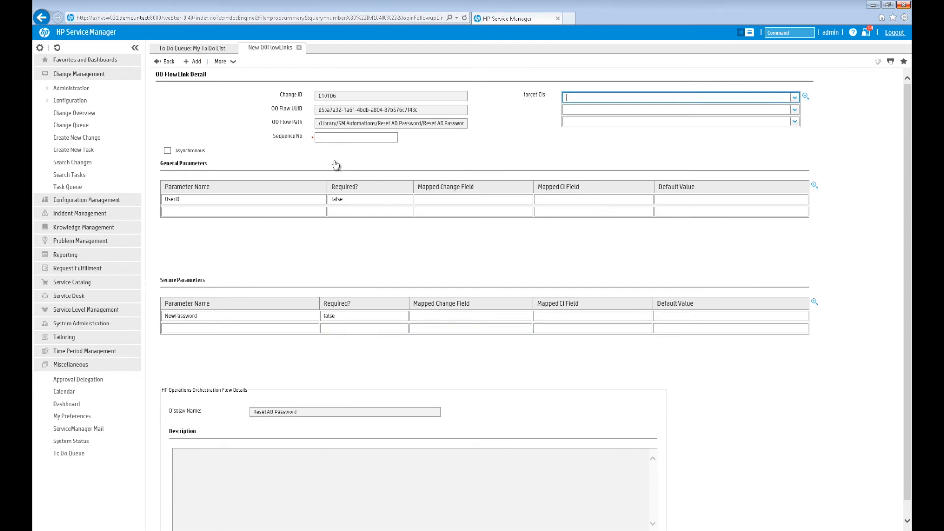
{"action": "type", "text": "1"}
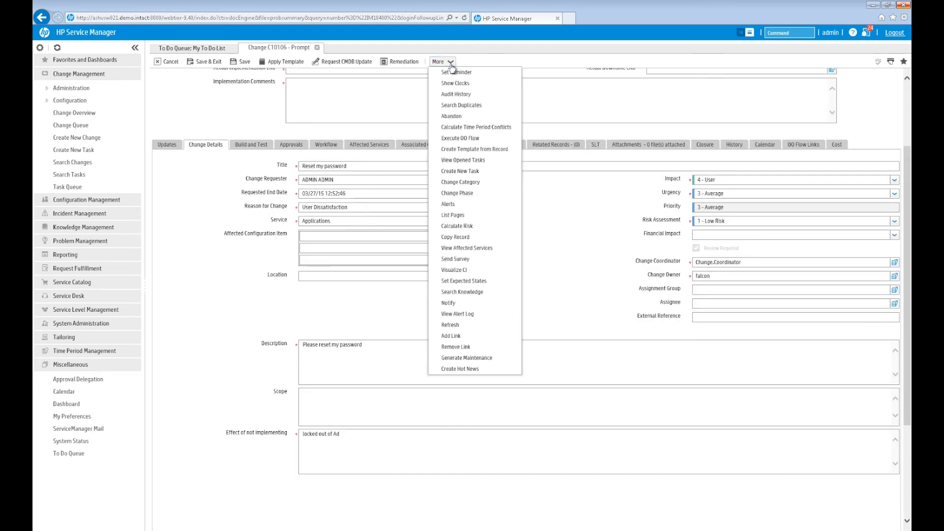
Step: Execute the OO flow with UserID 'eddie' and a new password, then view the run's result report
{"action": "left_click", "coordinate": [442, 61]}
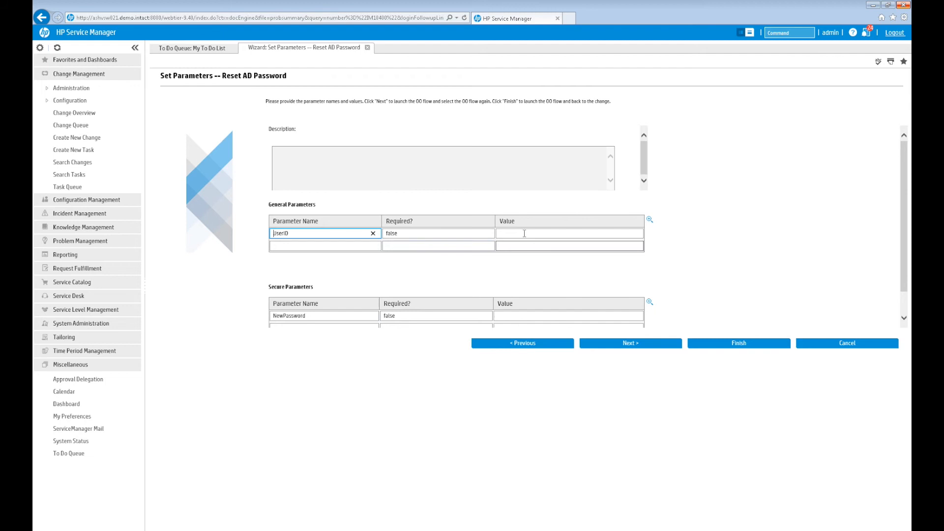
{"action": "type", "text": "eddie"}
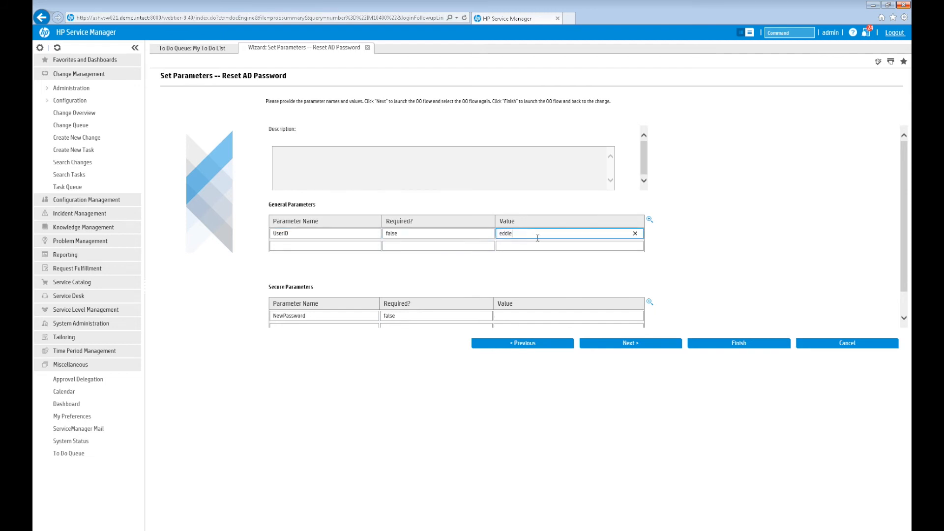
{"action": "left_click", "coordinate": [569, 316]}
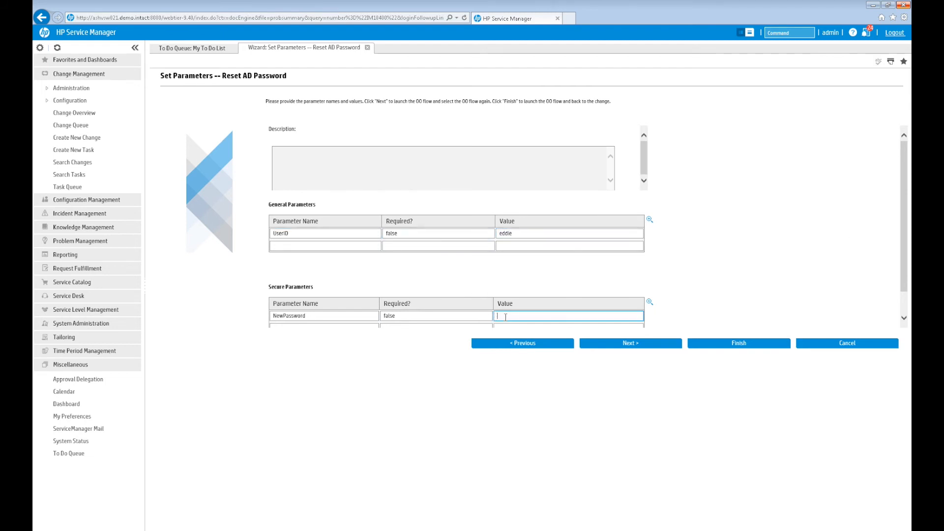
{"action": "left_click", "coordinate": [739, 344]}
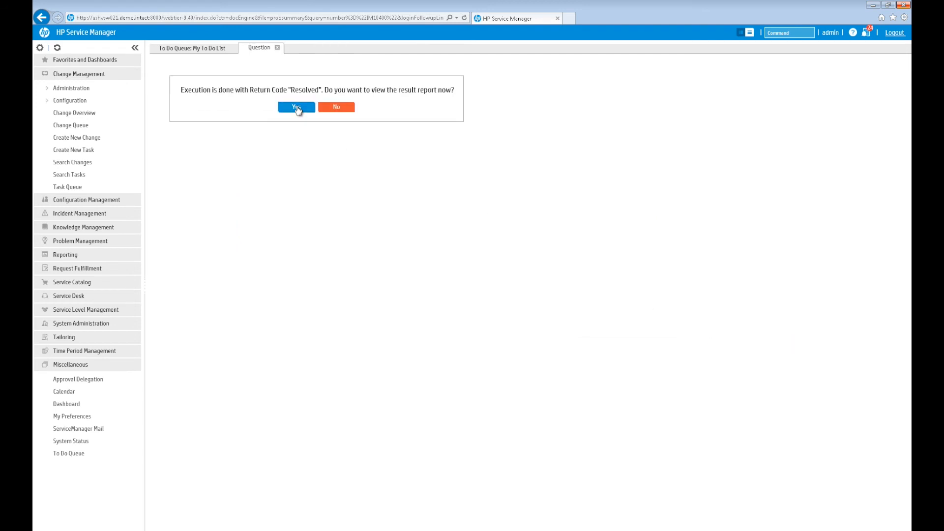
{"action": "left_click", "coordinate": [296, 108]}
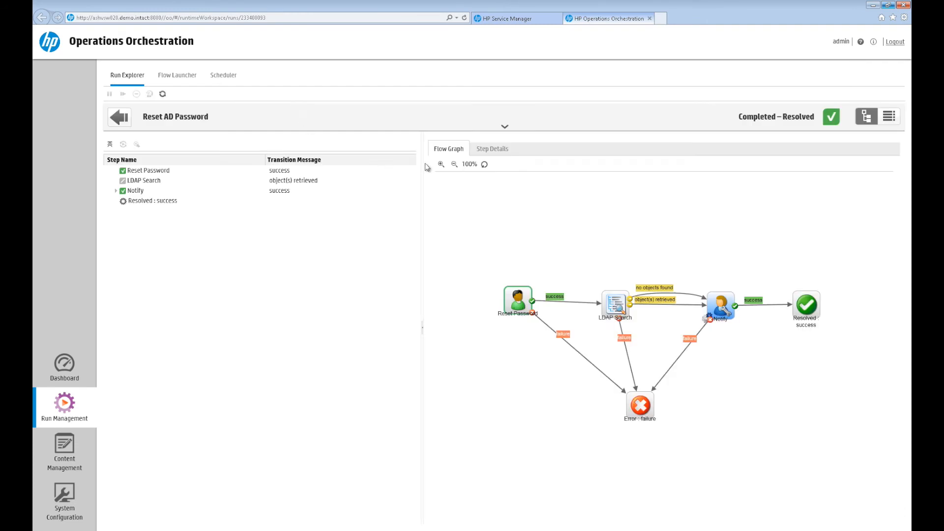
Step: Inspect the Reset Password and LDAP Search step details, then the password-reset email sent to Eddie
{"action": "left_click", "coordinate": [148, 170]}
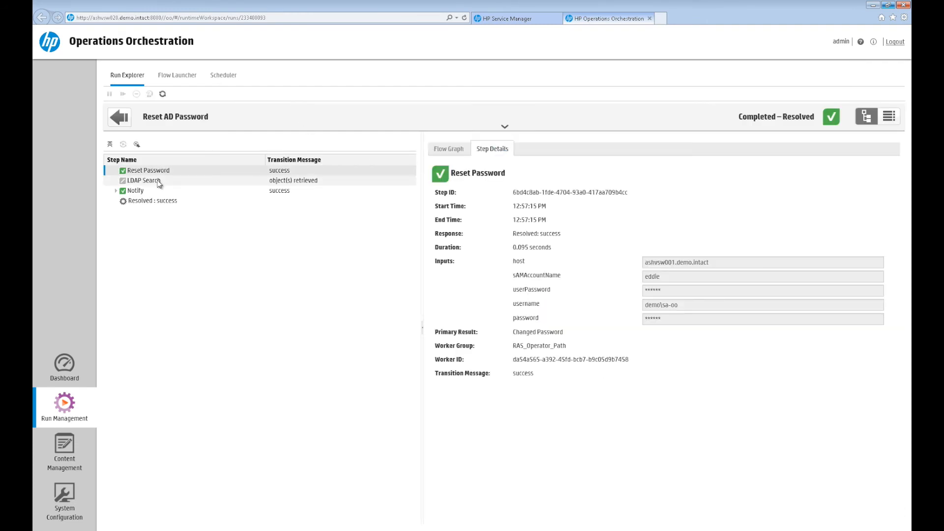
{"action": "left_click", "coordinate": [142, 181]}
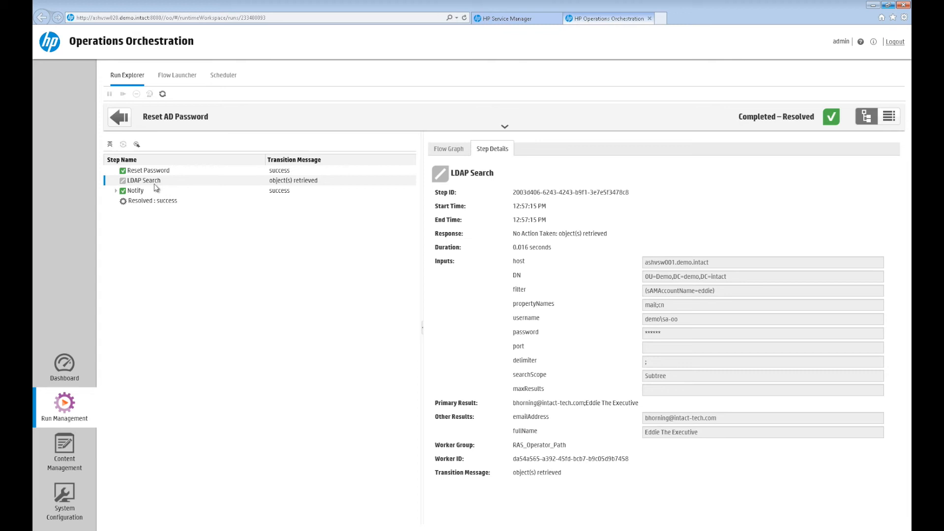
{"action": "left_click", "coordinate": [136, 191]}
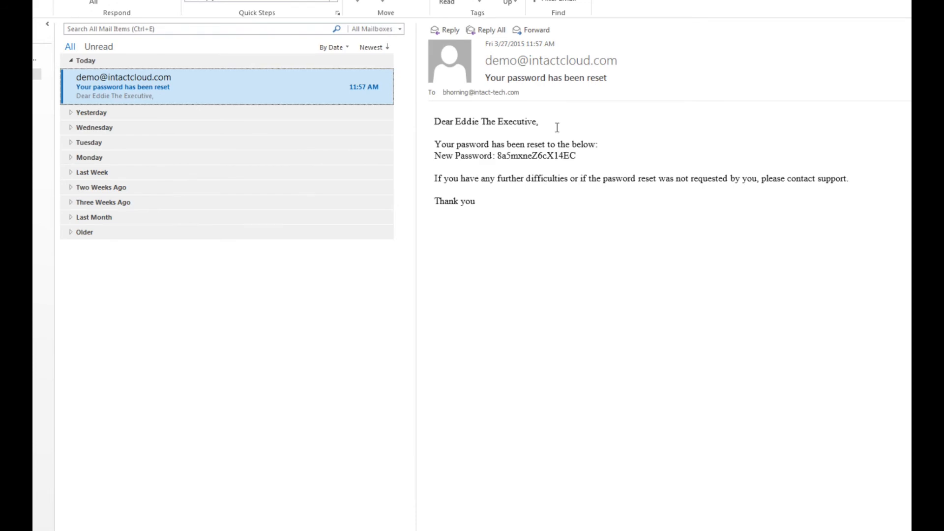
{"action": "mouse_move", "coordinate": [555, 195]}
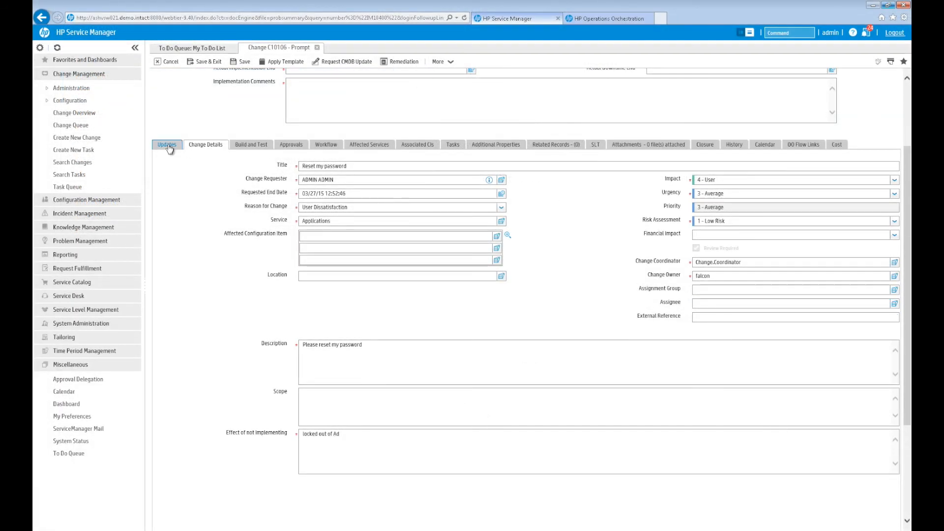
Step: View the OO Response entry in C10106's update history showing the flow Resolved, then close it
{"action": "left_click", "coordinate": [166, 145]}
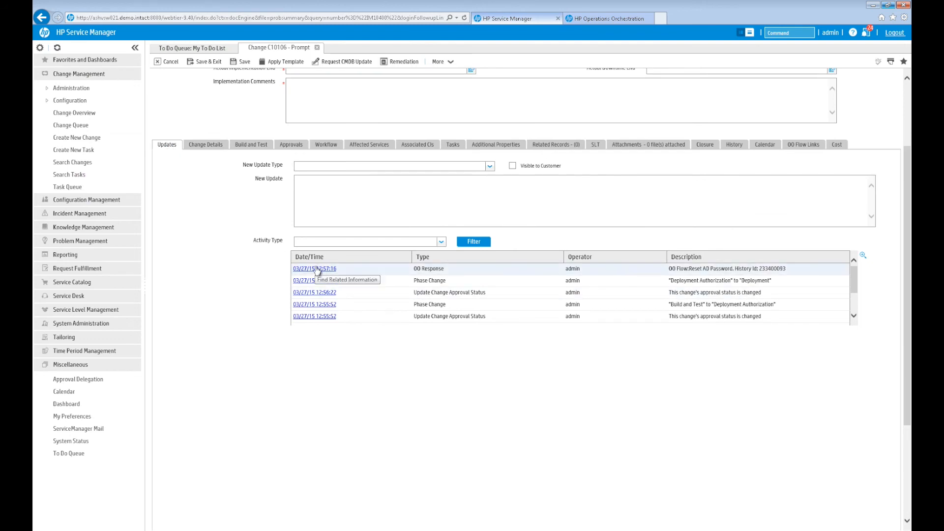
{"action": "left_click", "coordinate": [314, 269]}
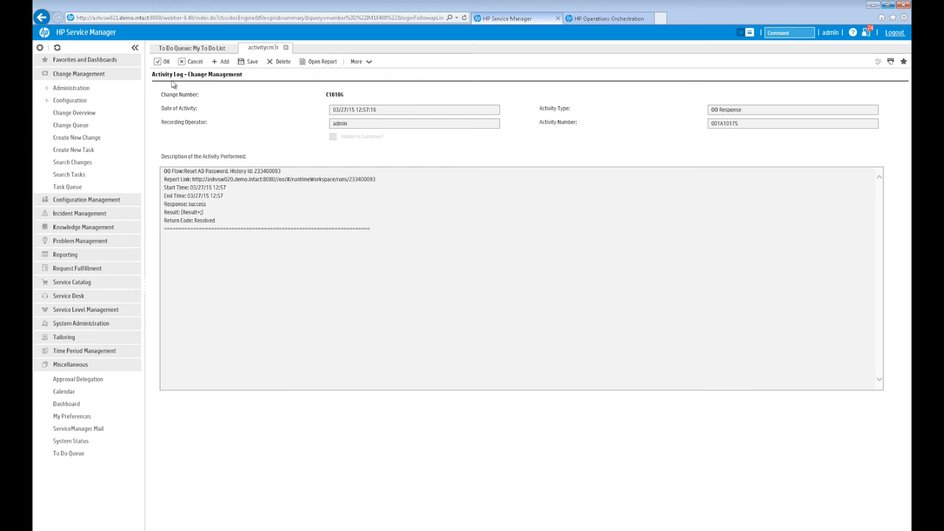
{"action": "left_click", "coordinate": [163, 61]}
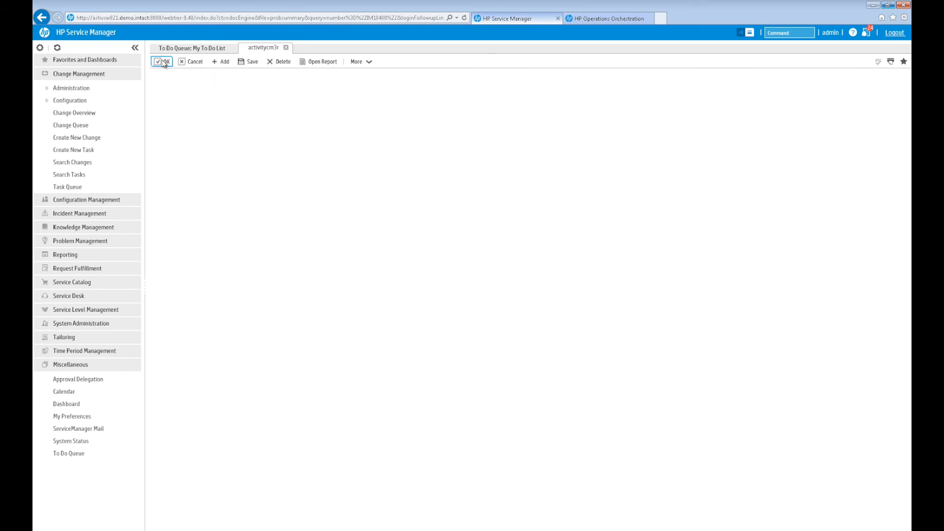
{"action": "left_click", "coordinate": [161, 61]}
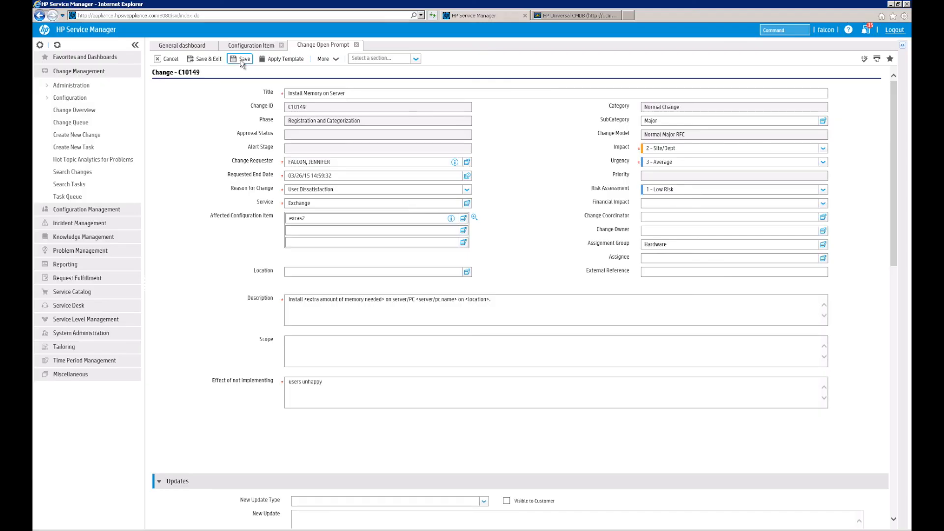
Step: Define the expected state via Set Attribute Name and Values: Physical Mem Total = 3200000
{"action": "left_click", "coordinate": [242, 60]}
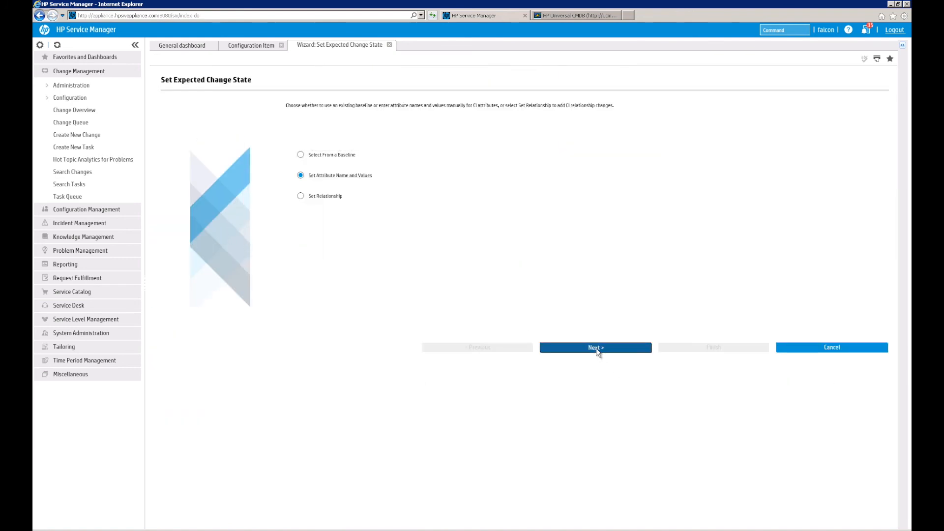
{"action": "left_click", "coordinate": [596, 349]}
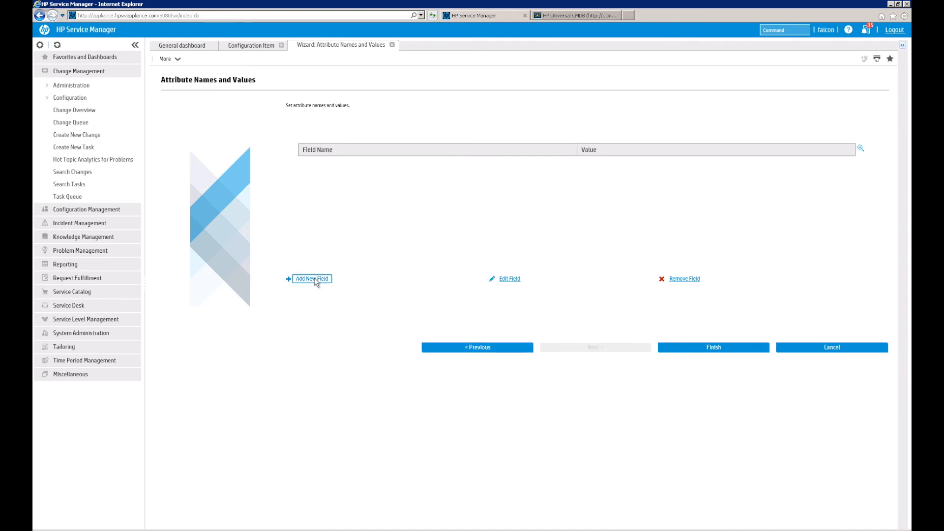
{"action": "left_click", "coordinate": [310, 279]}
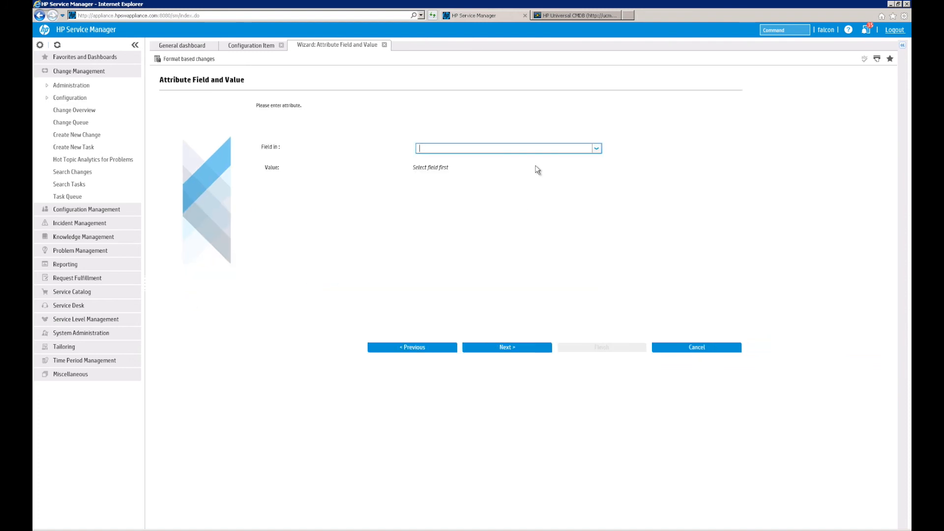
{"action": "type", "text": "status"}
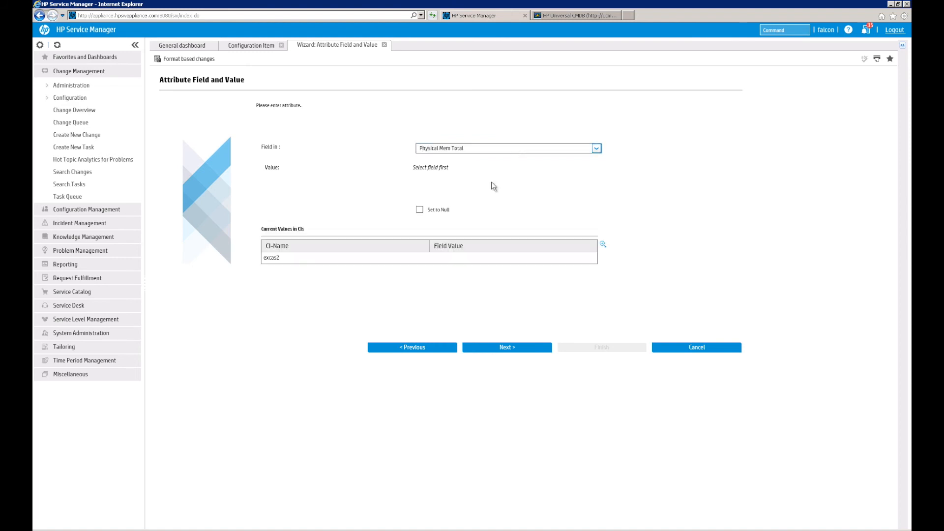
{"action": "type", "text": "3200000"}
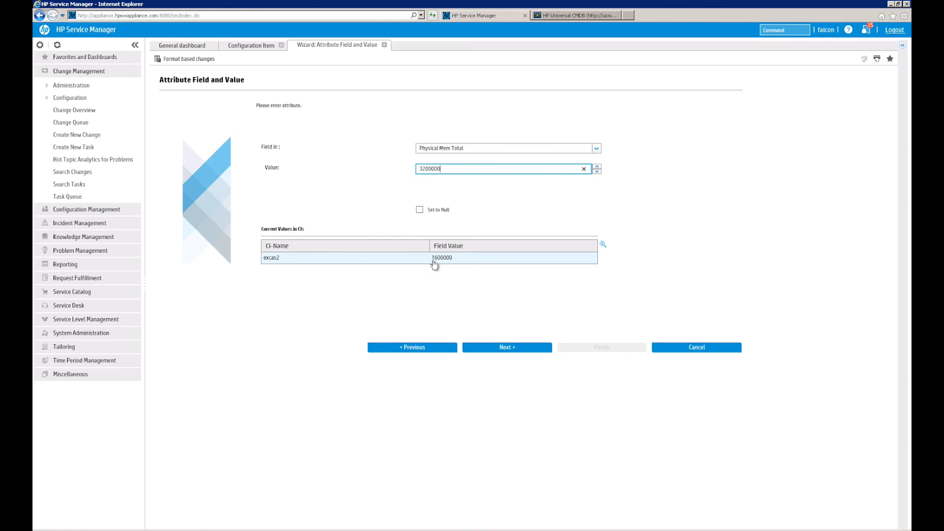
{"action": "left_click", "coordinate": [508, 347]}
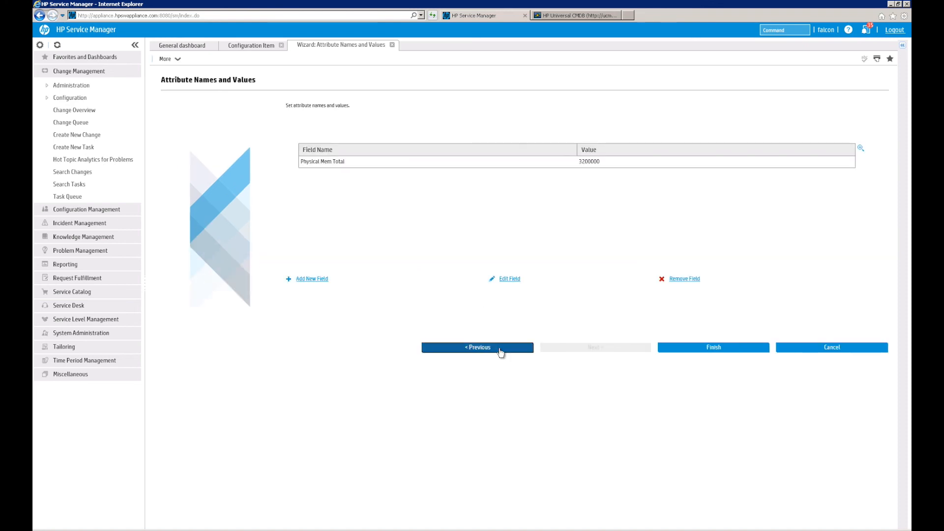
{"action": "left_click", "coordinate": [715, 348]}
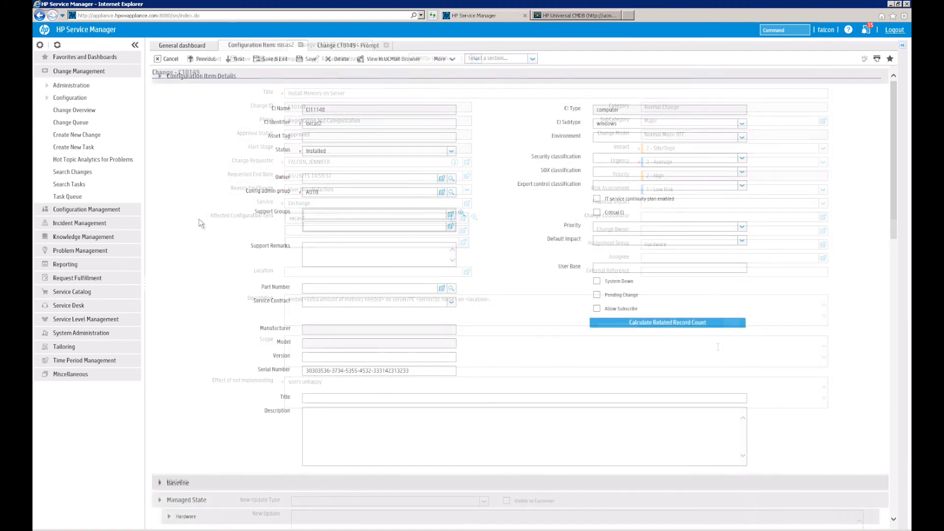
Step: Check excas2's managed and actual memory at 1600000, then view the server in the UCMDB browser
{"action": "scroll", "scroll_direction": "down", "scroll_amount": 3}
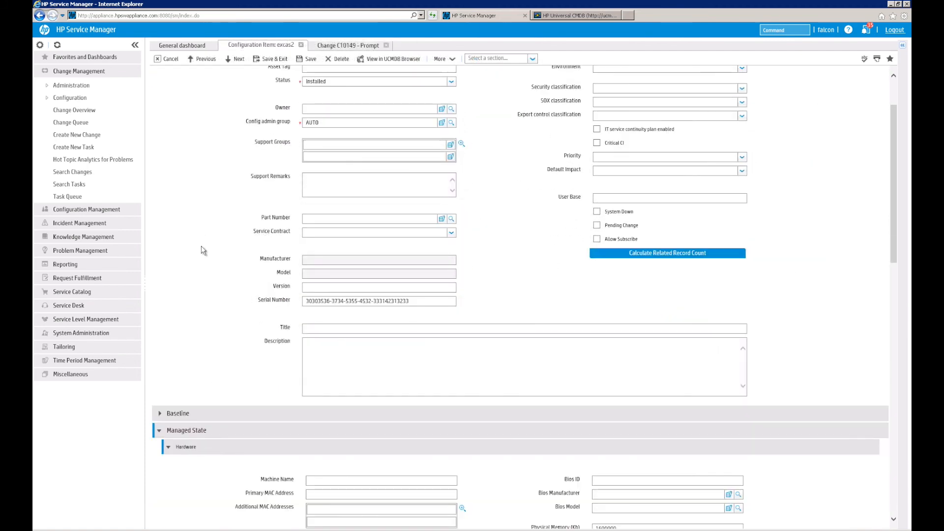
{"action": "scroll", "scroll_direction": "down", "scroll_amount": 3}
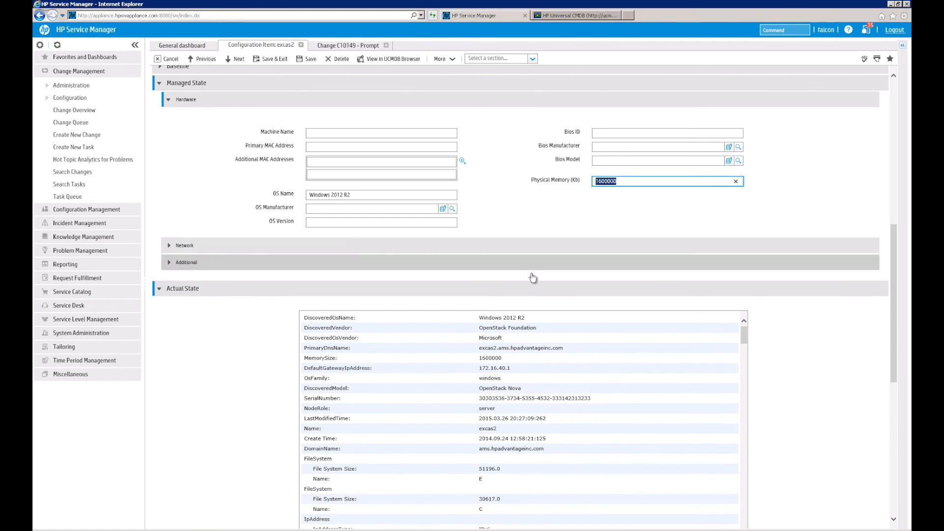
{"action": "mouse_move", "coordinate": [505, 364]}
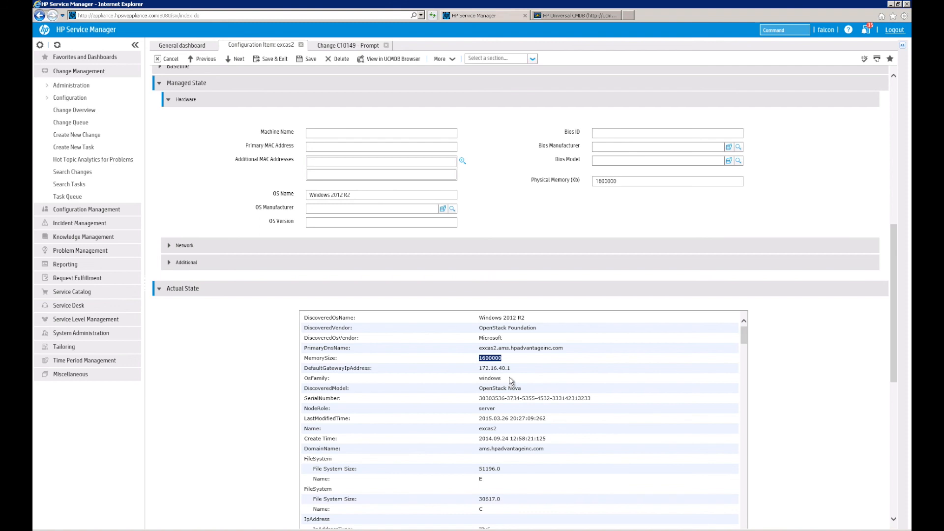
{"action": "mouse_move", "coordinate": [388, 70]}
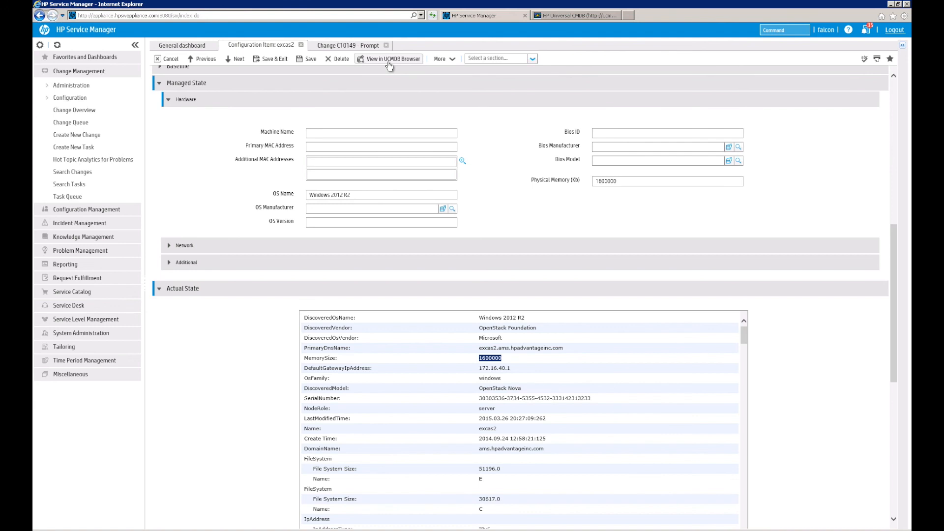
{"action": "mouse_move", "coordinate": [394, 67]}
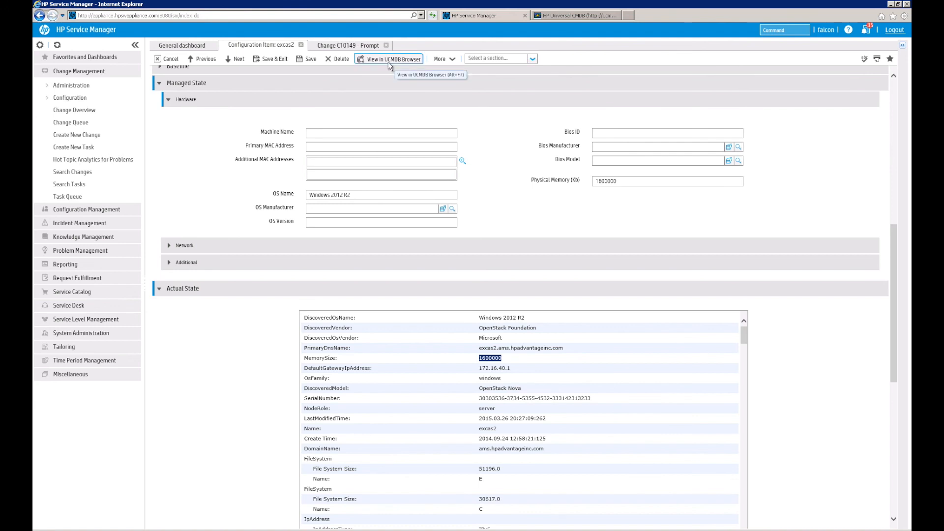
{"action": "left_click", "coordinate": [392, 59]}
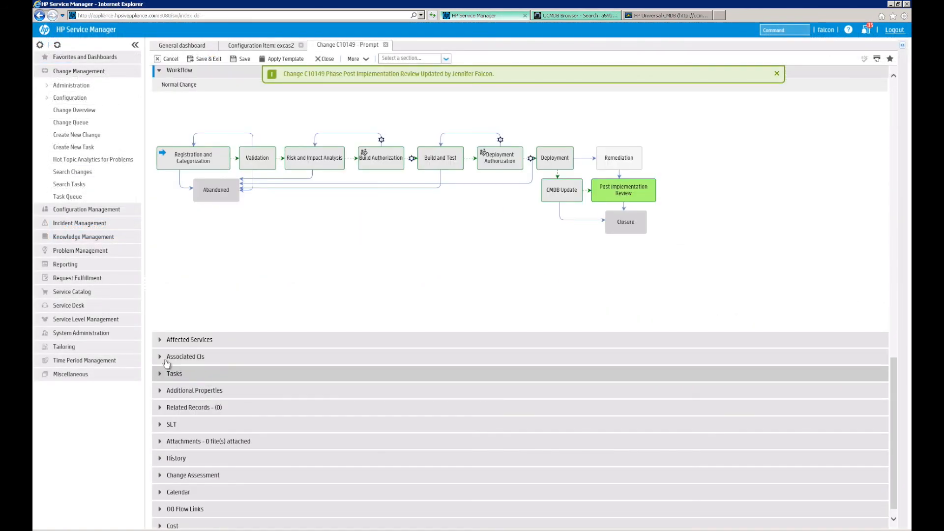
Step: Validate excas2's pending Physical Mem Total change to 3200000 and save it
{"action": "left_click", "coordinate": [185, 357]}
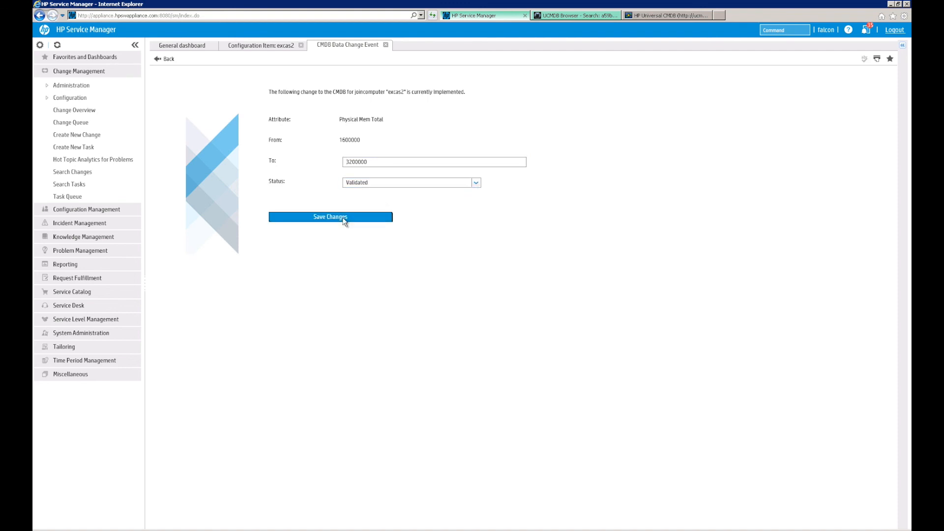
{"action": "left_click", "coordinate": [331, 216]}
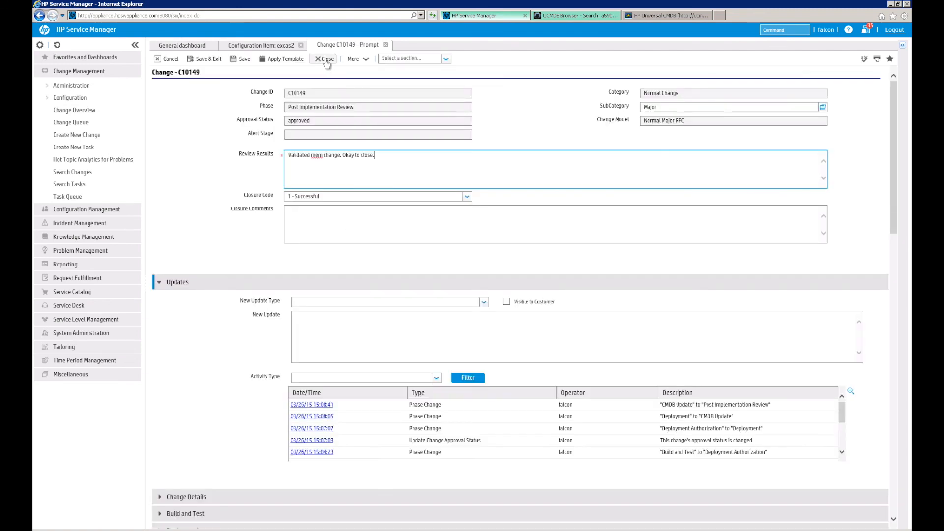
Step: Close change C10149 as successful with the comment 'Good job all!'
{"action": "left_click", "coordinate": [325, 59]}
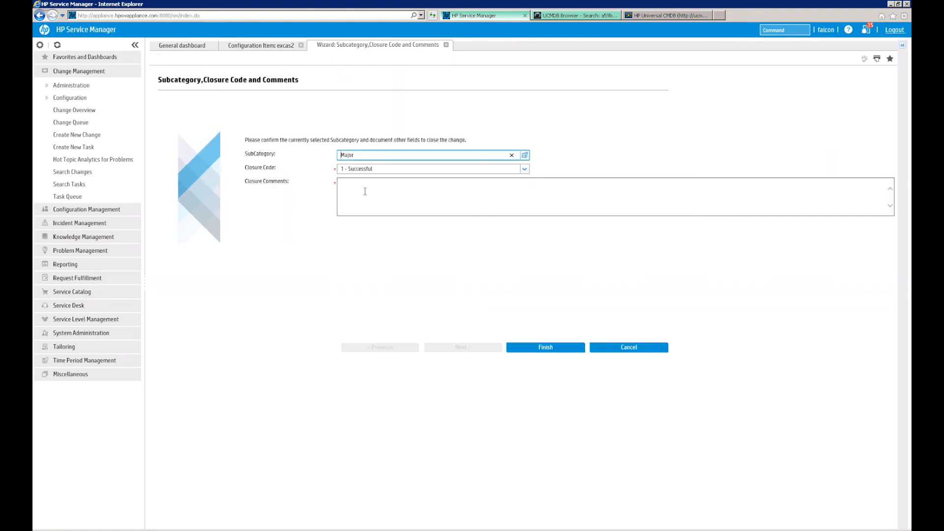
{"action": "type", "text": "Good job all!"}
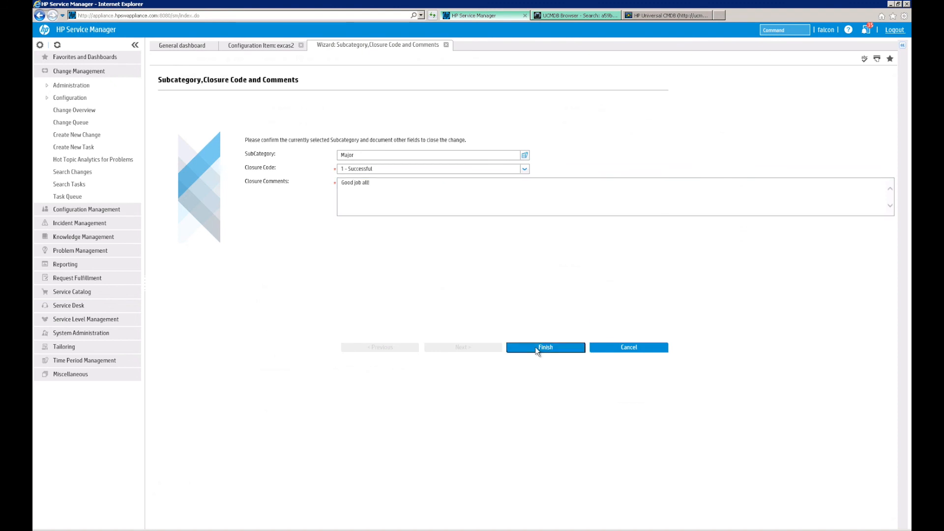
{"action": "left_click", "coordinate": [545, 347]}
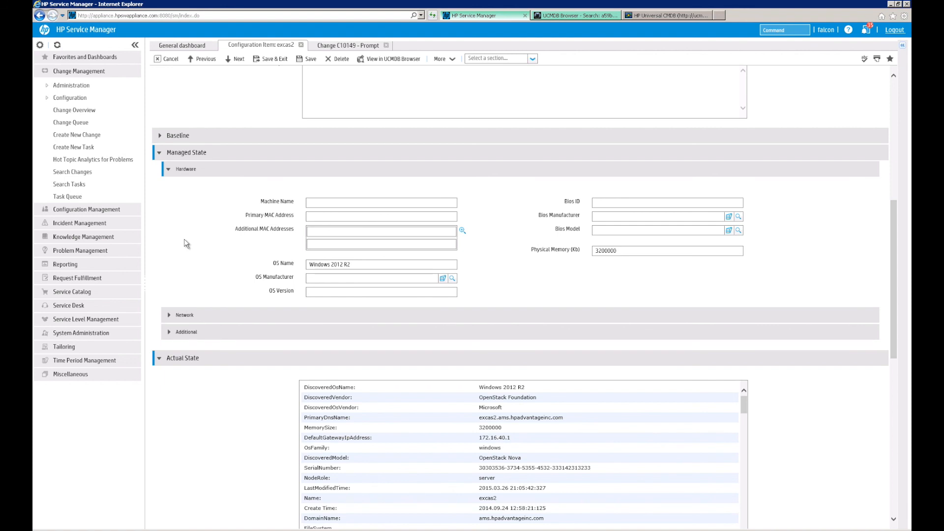
Step: Scroll excas2's Configuration Item to confirm 3200000 KB in Managed and Actual State
{"action": "scroll", "scroll_direction": "down", "scroll_amount": 3}
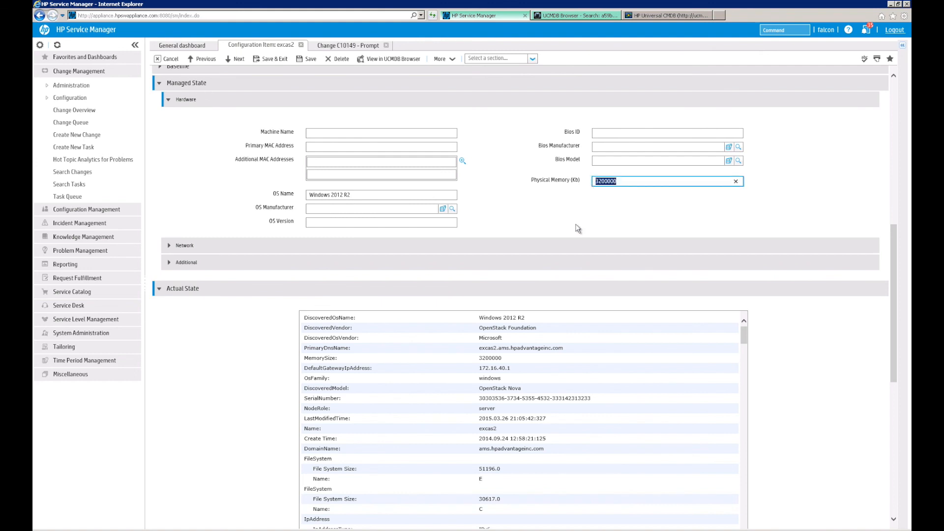
{"action": "mouse_move", "coordinate": [506, 362]}
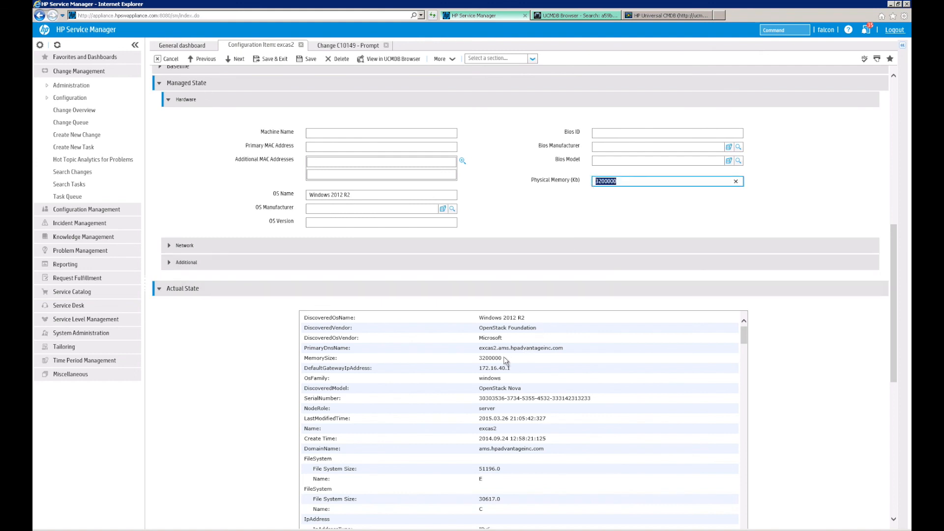